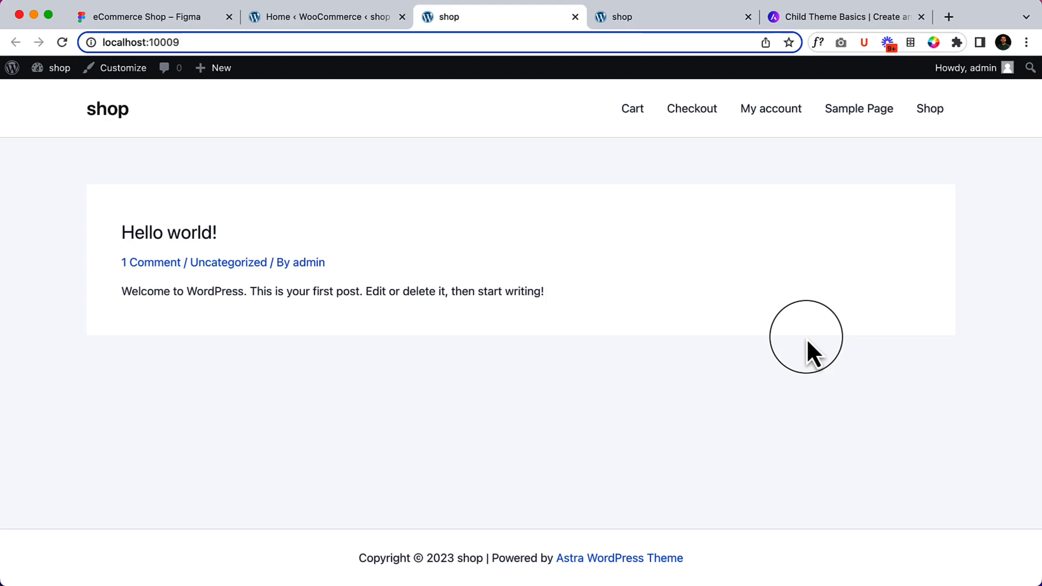
mouse_move(321, 43)
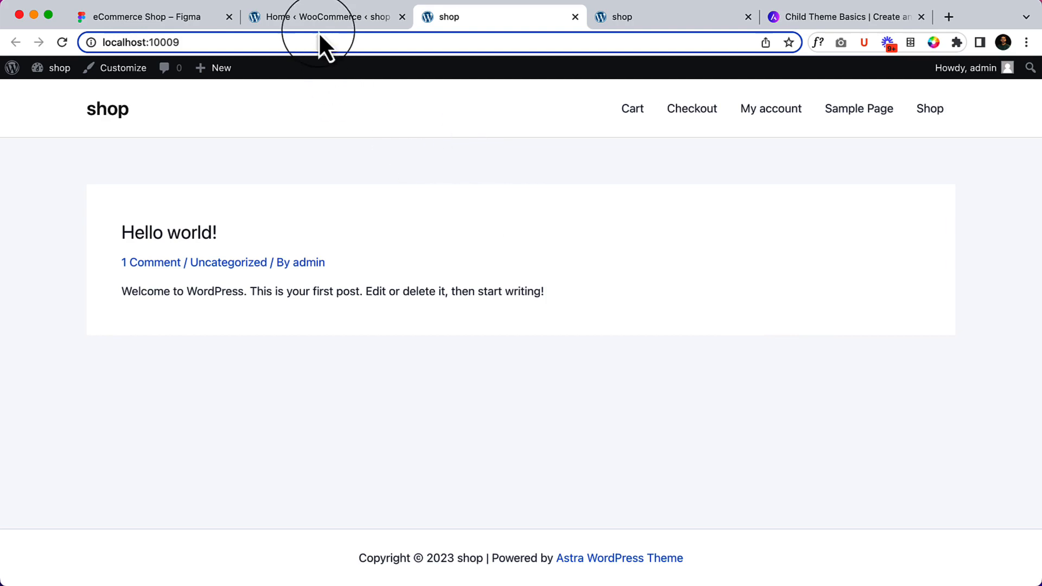
Go to the admin Posts list showing the default Hello world! post
left_click(326, 16)
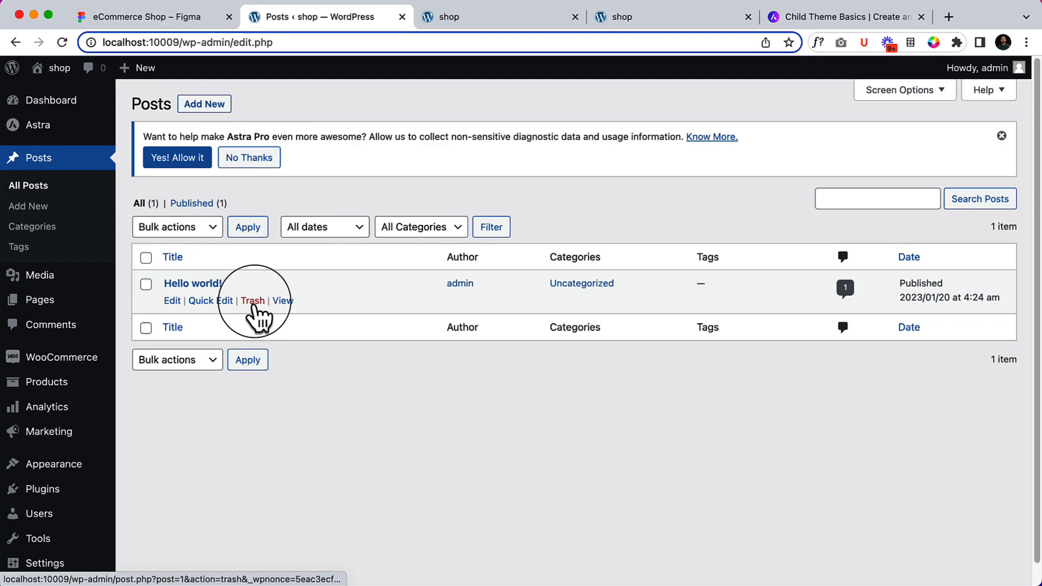
Trash the Hello world! post and delete it permanently from the Trash view
left_click(253, 301)
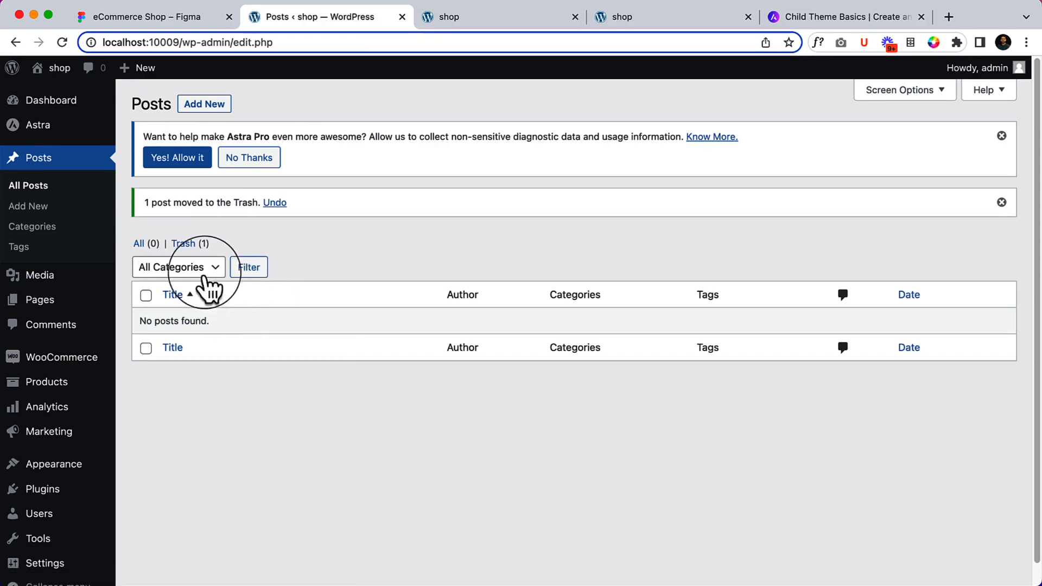
left_click(182, 244)
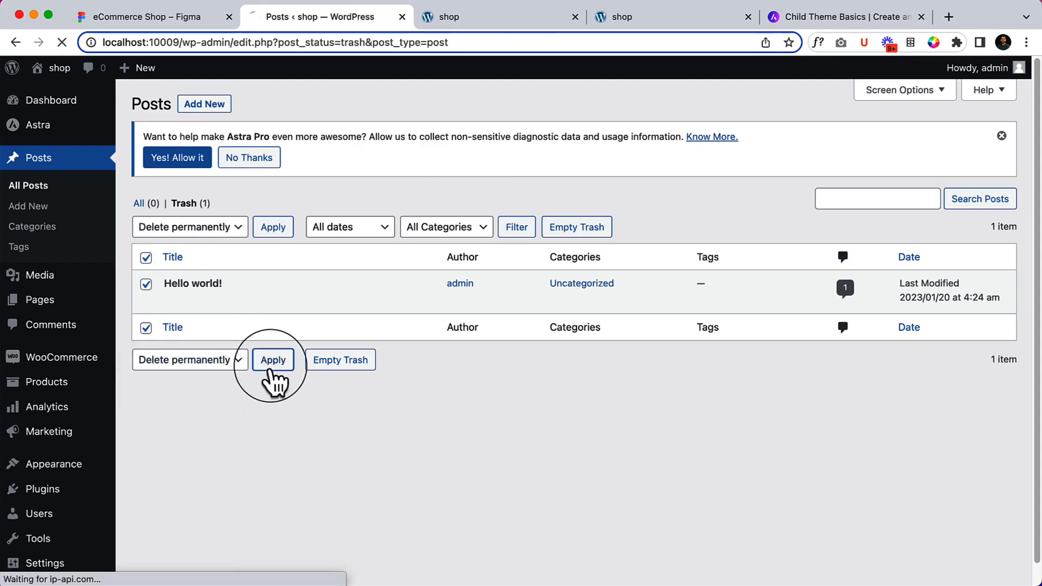
left_click(273, 360)
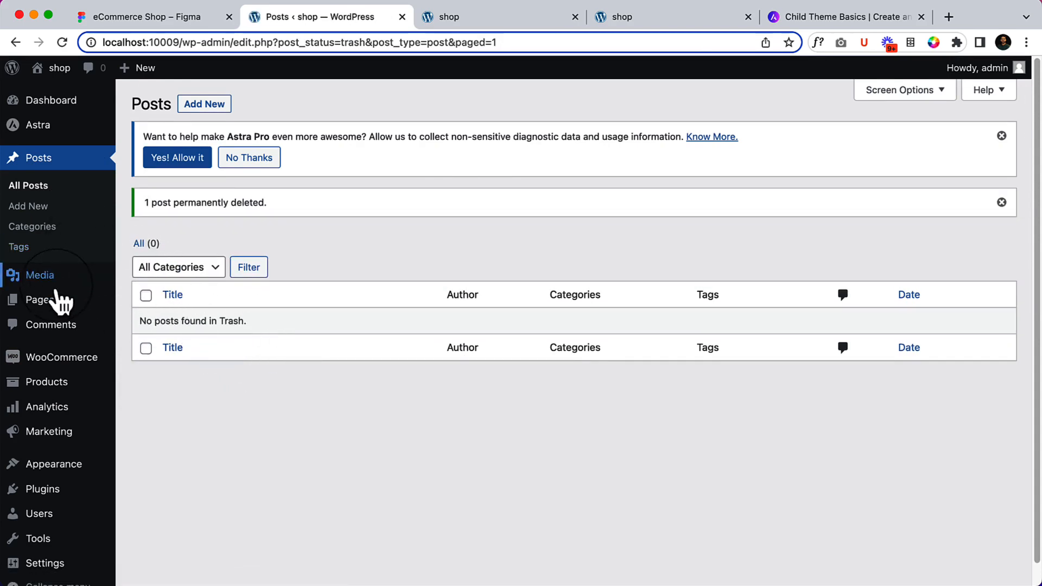
Review the admin Pages list of seven pages, from Cart through Shop
left_click(39, 299)
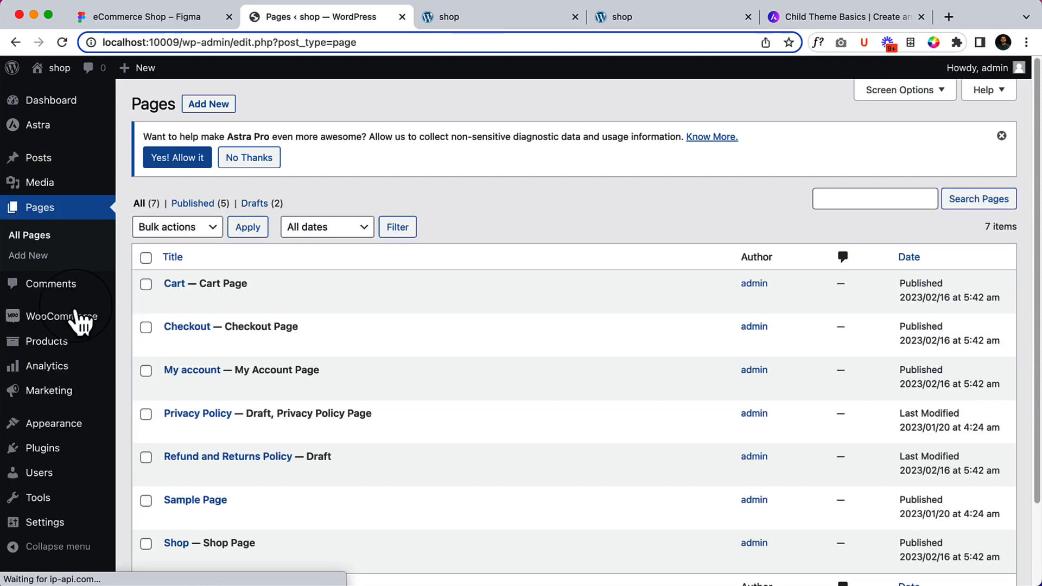
mouse_move(193, 203)
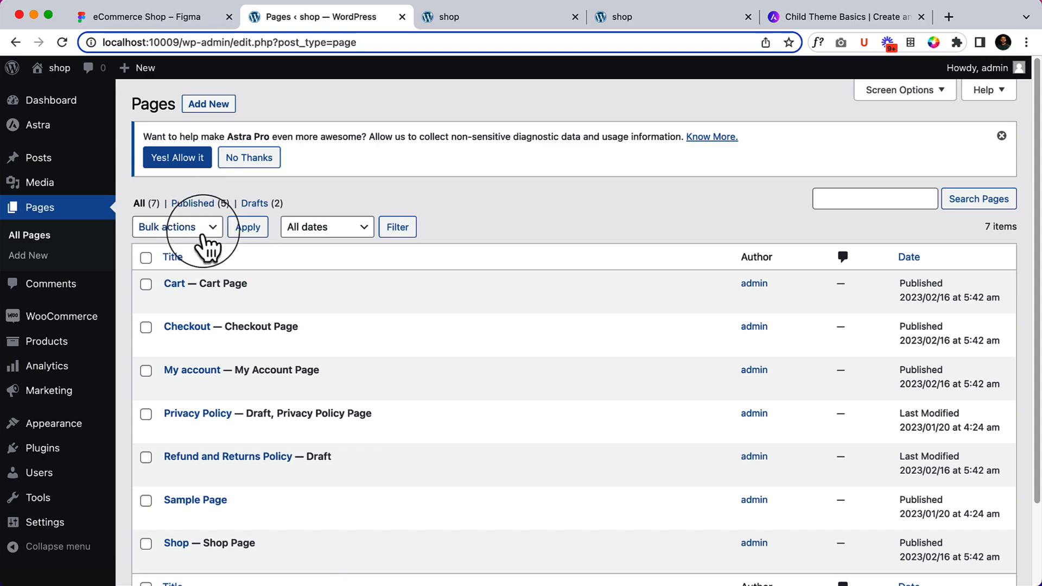
scroll("down", 3)
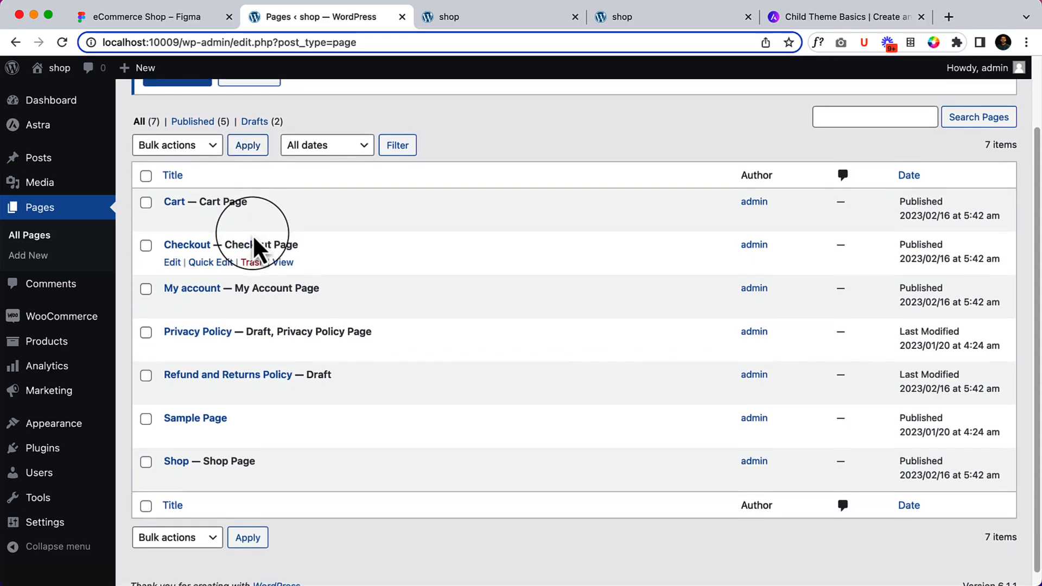
mouse_move(219, 236)
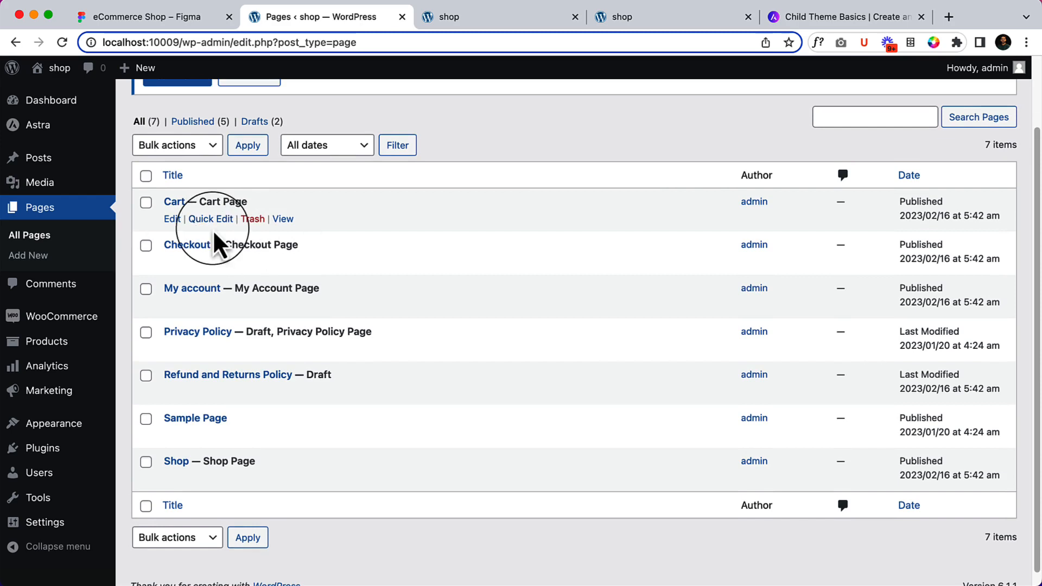
mouse_move(238, 326)
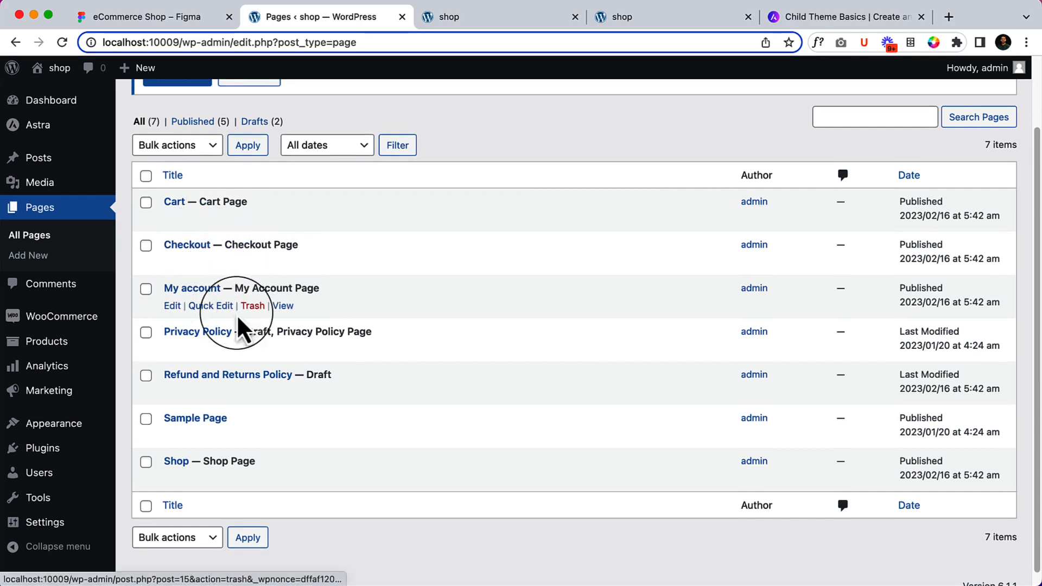
mouse_move(295, 372)
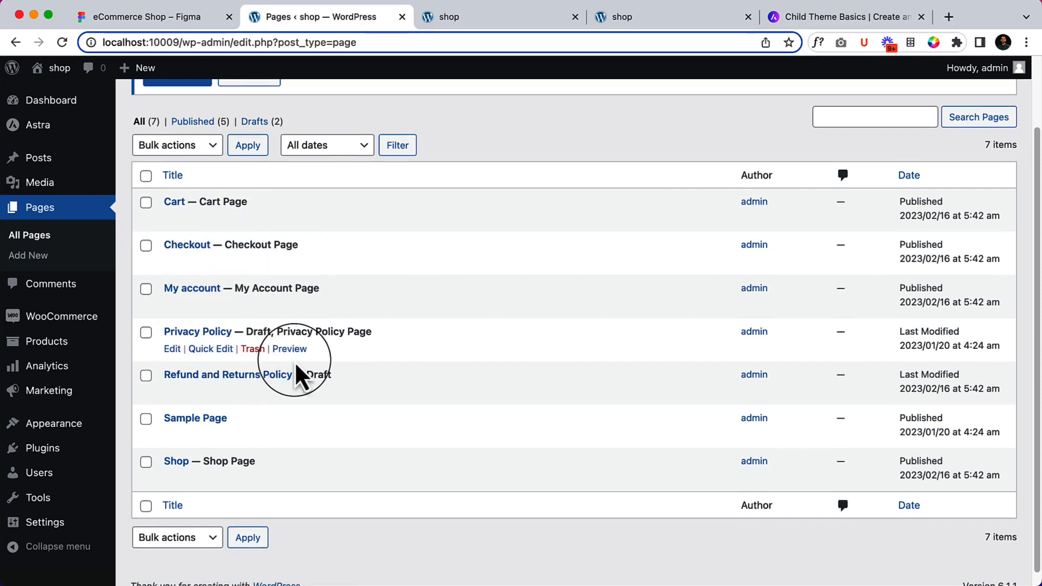
mouse_move(232, 476)
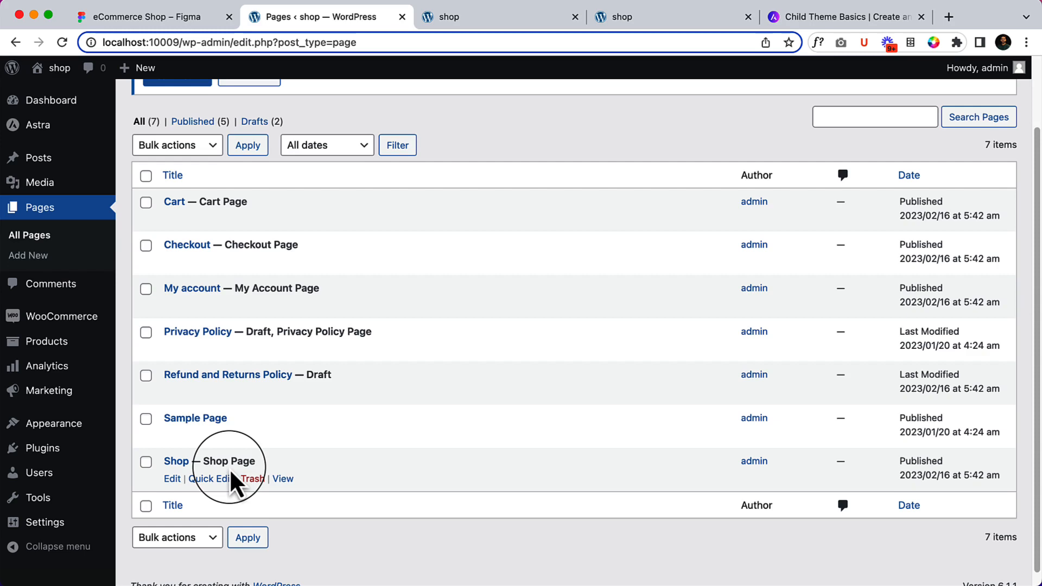
mouse_move(342, 379)
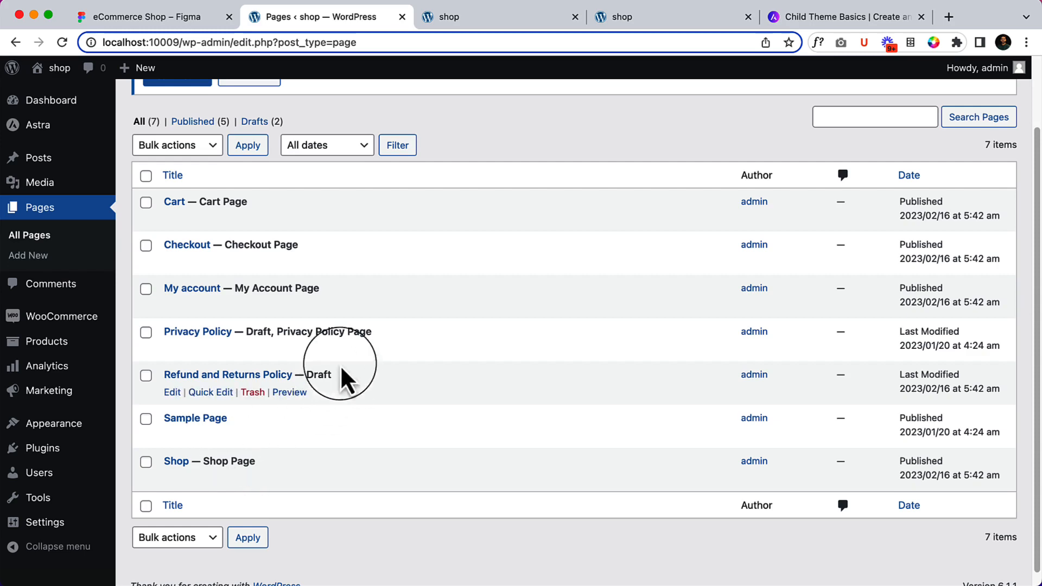
mouse_move(313, 333)
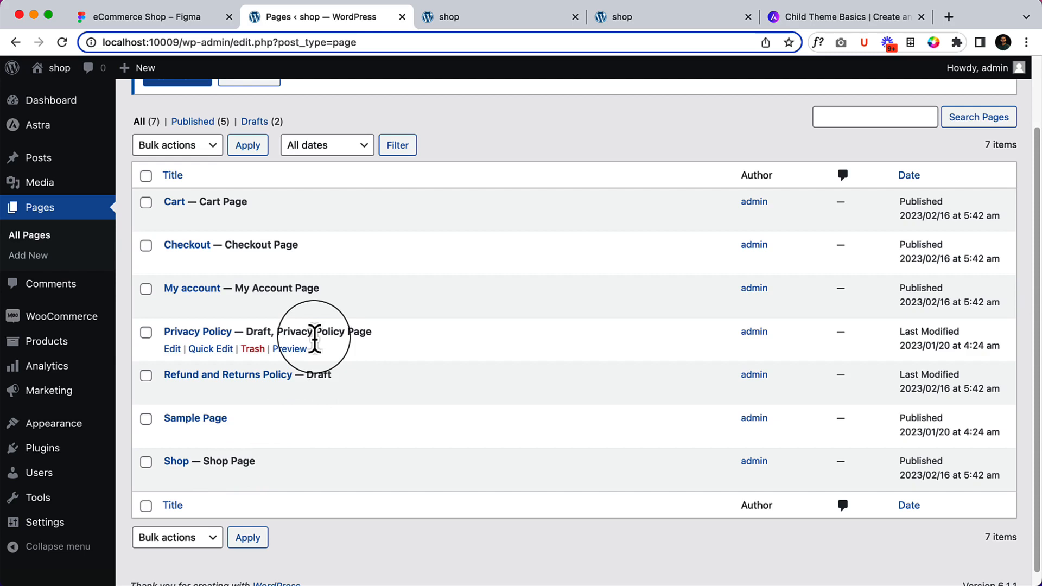
mouse_move(339, 392)
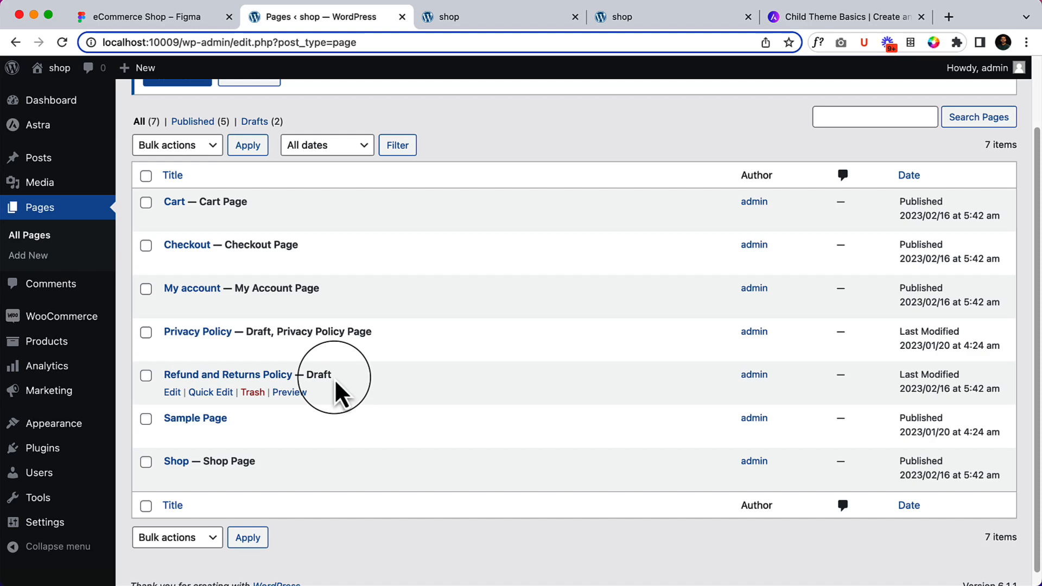
mouse_move(252, 435)
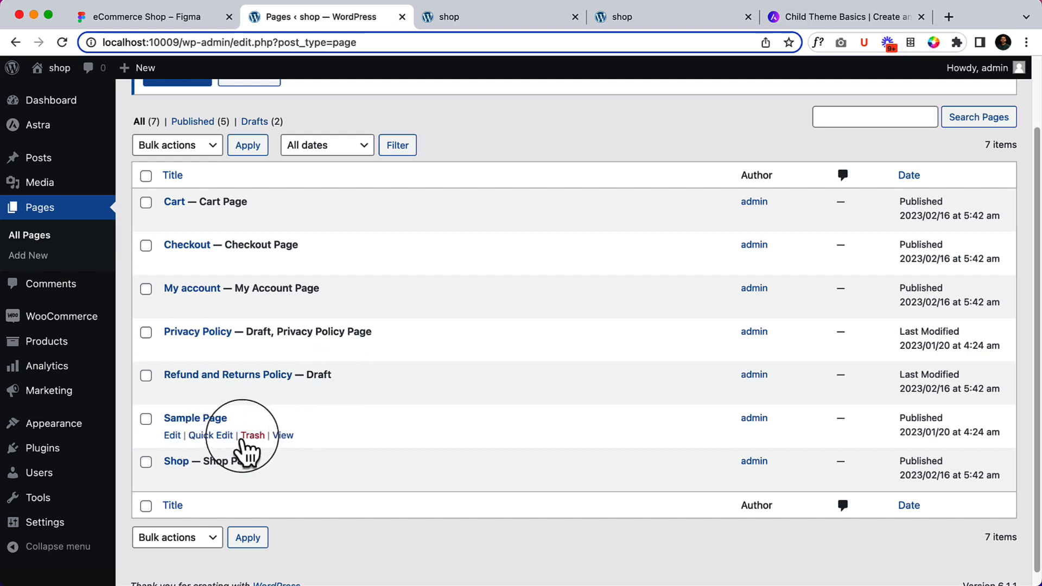
Trash the Sample Page and publish the draft Privacy Policy page
left_click(252, 435)
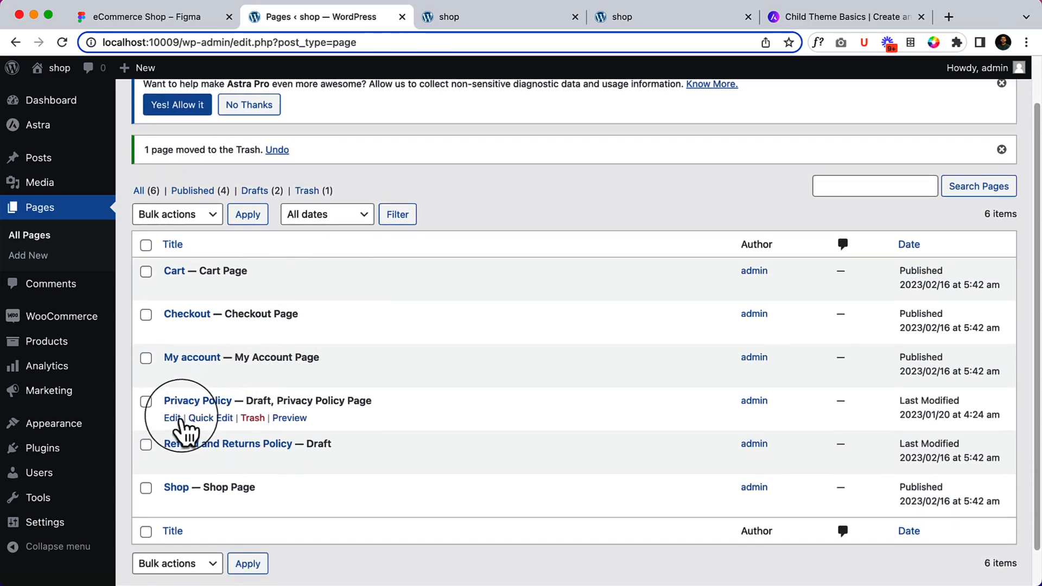
left_click(172, 417)
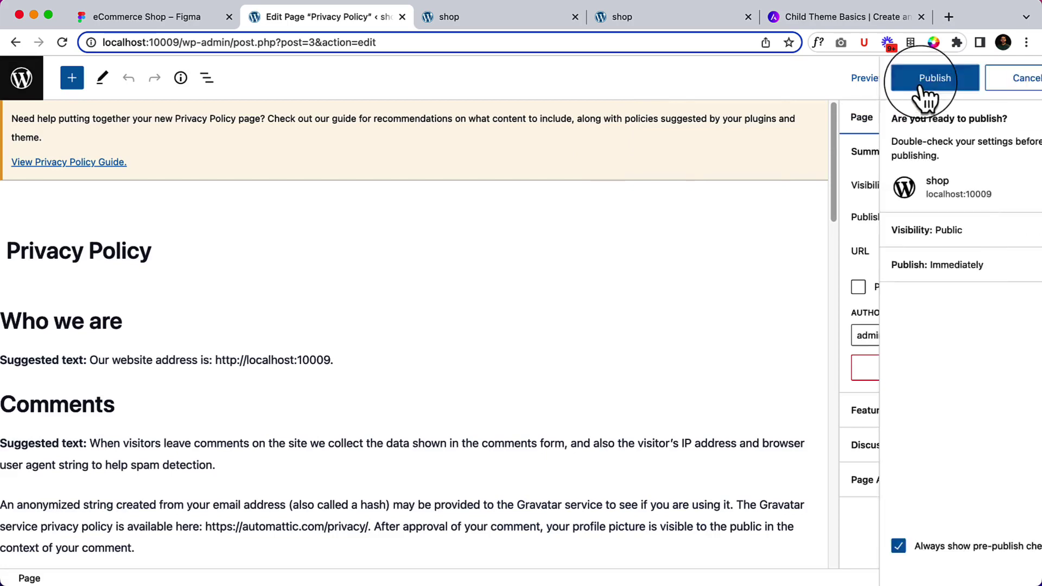
left_click(933, 78)
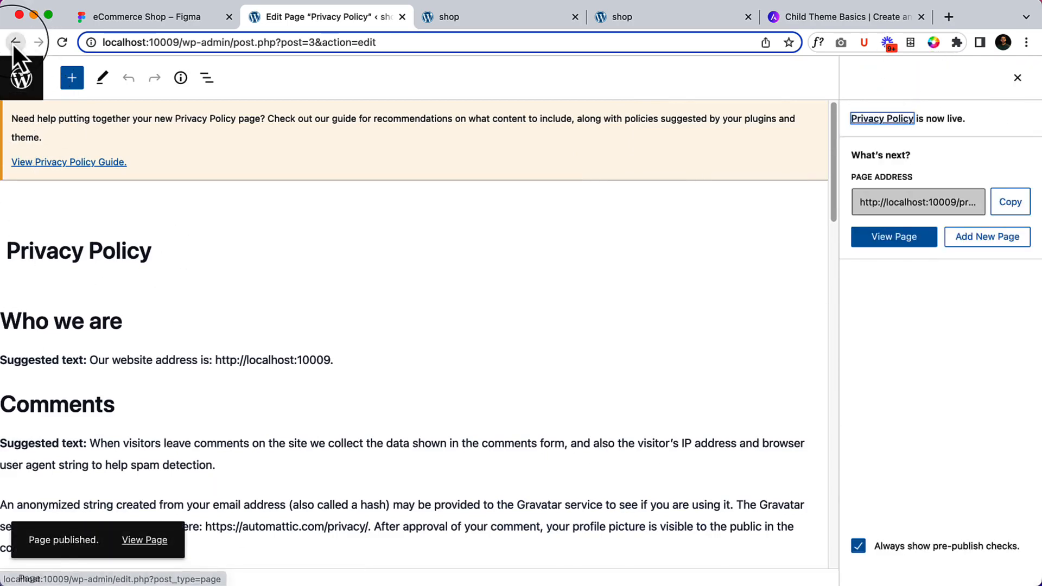
left_click(15, 43)
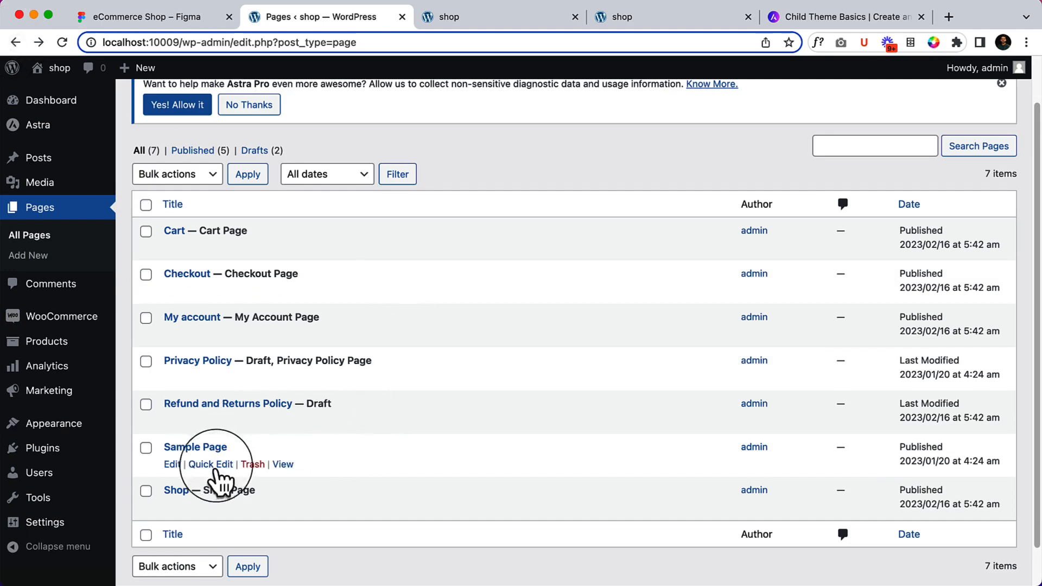
Publish the draft Refund and Returns Policy page
left_click(172, 421)
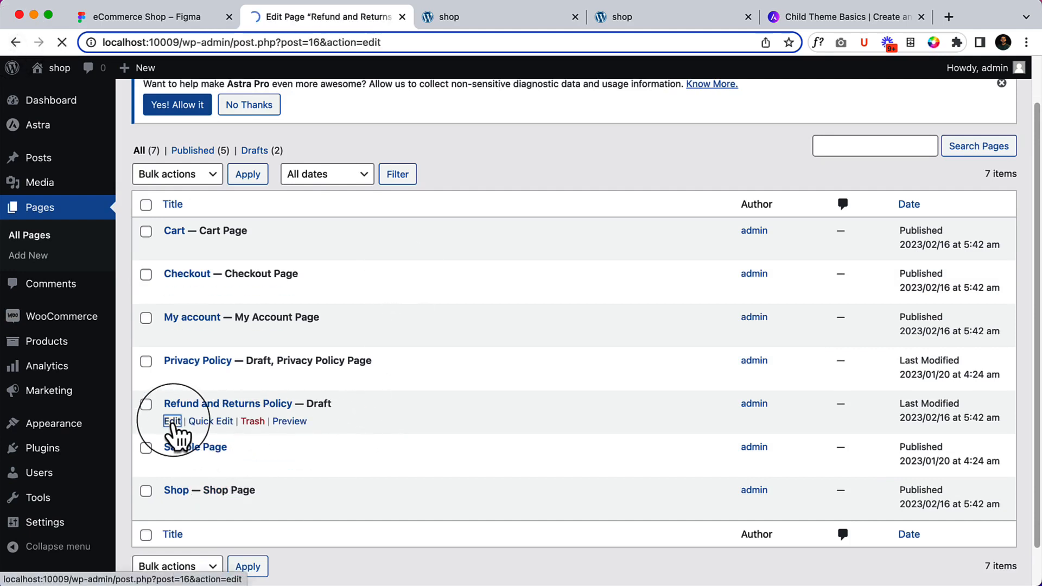
left_click(173, 421)
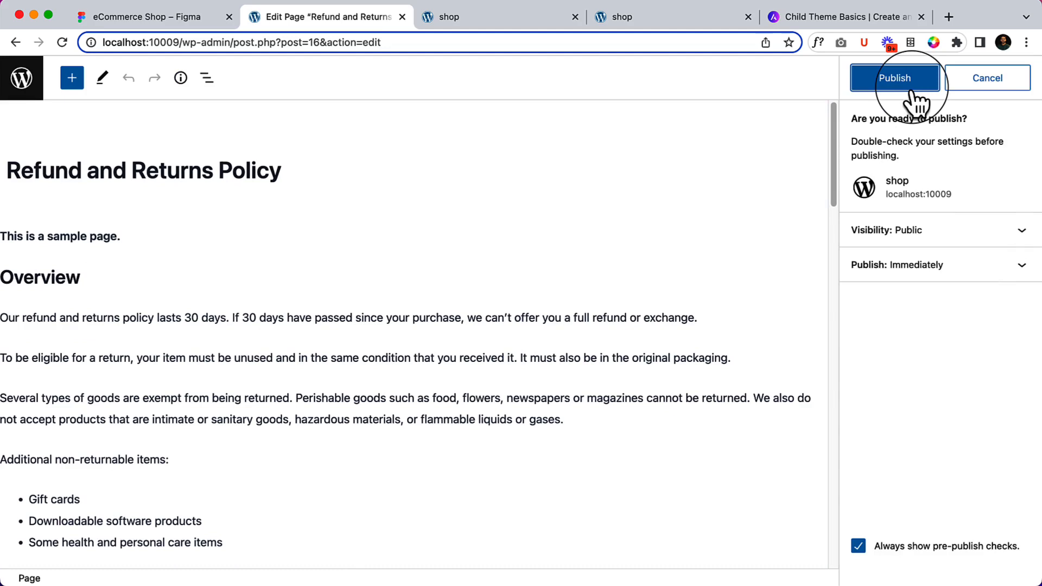
left_click(894, 78)
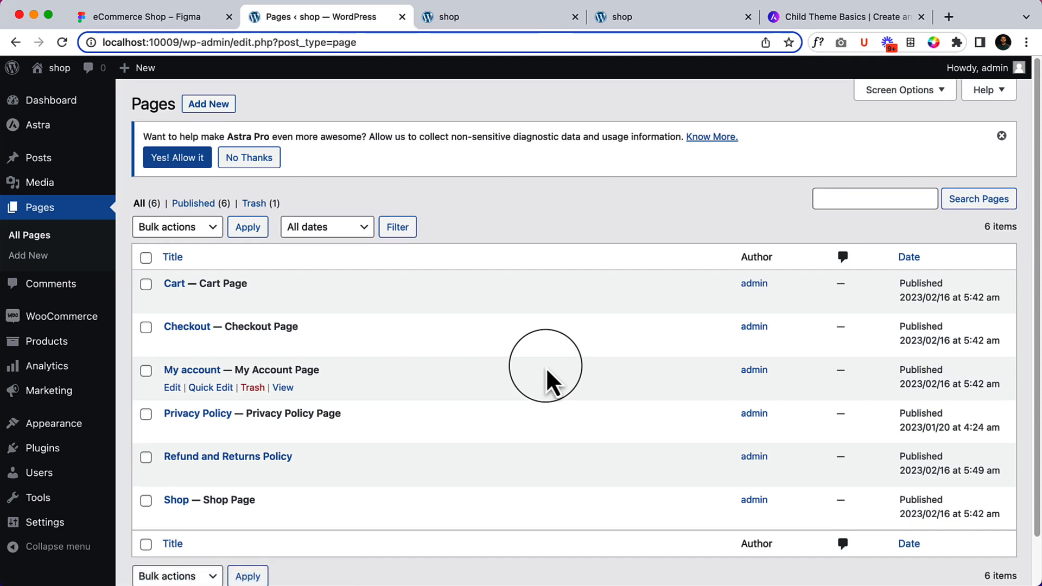
mouse_move(174, 284)
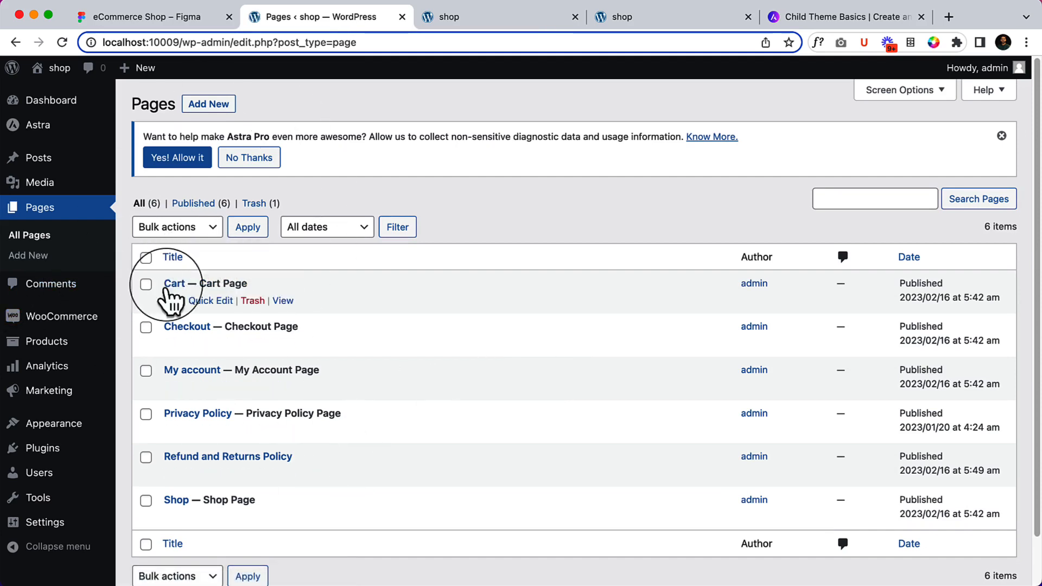
mouse_move(260, 327)
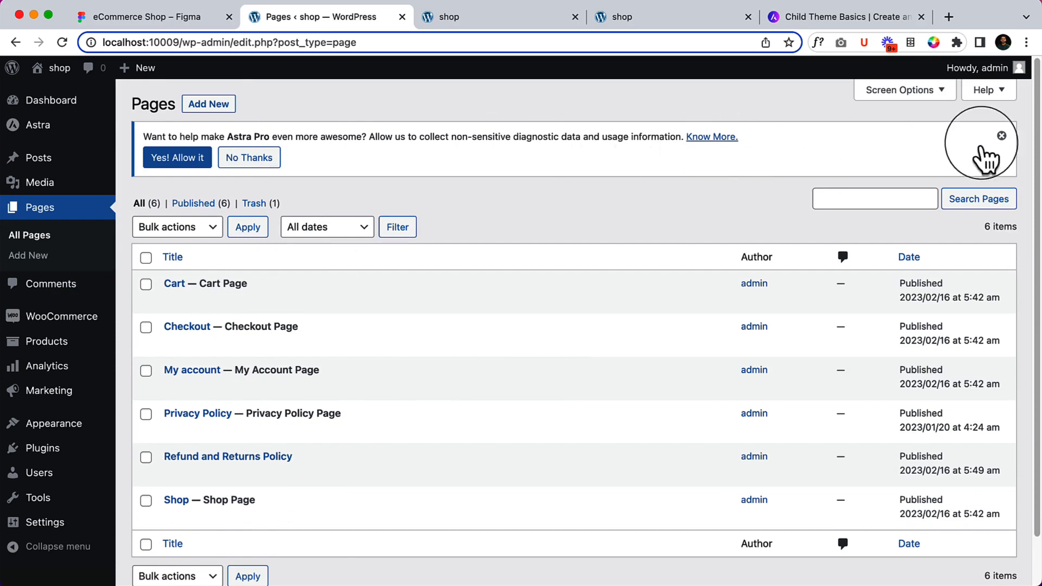
Dismiss the Astra Pro data-sharing notice and go to Permalink Settings
left_click(1001, 135)
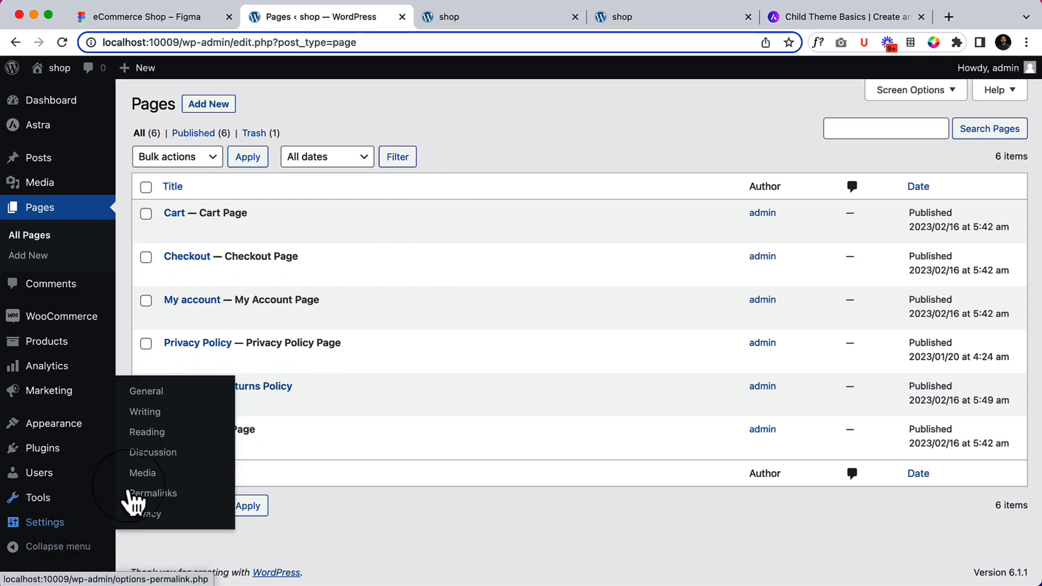
left_click(152, 492)
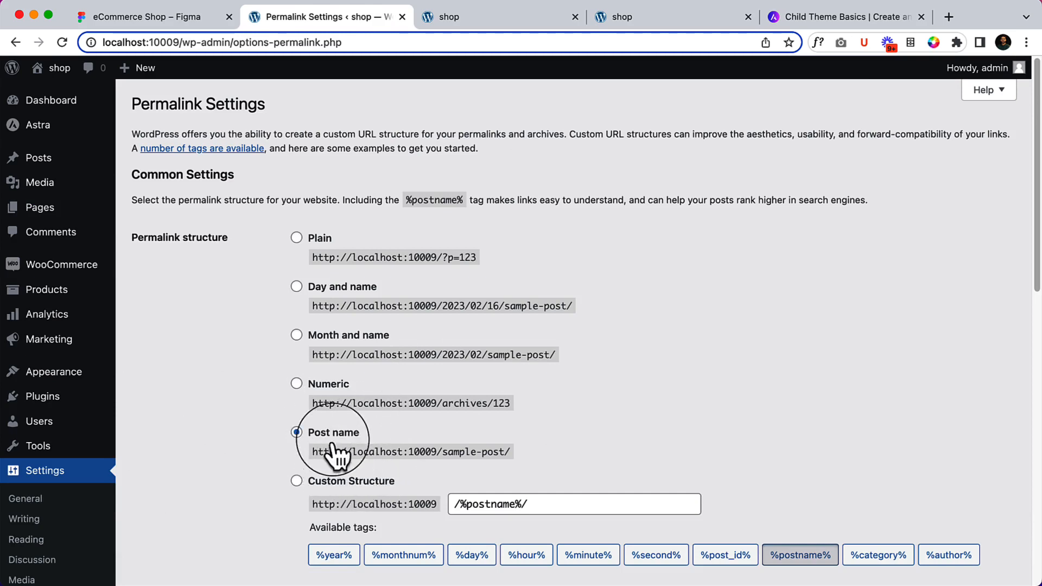
mouse_move(340, 341)
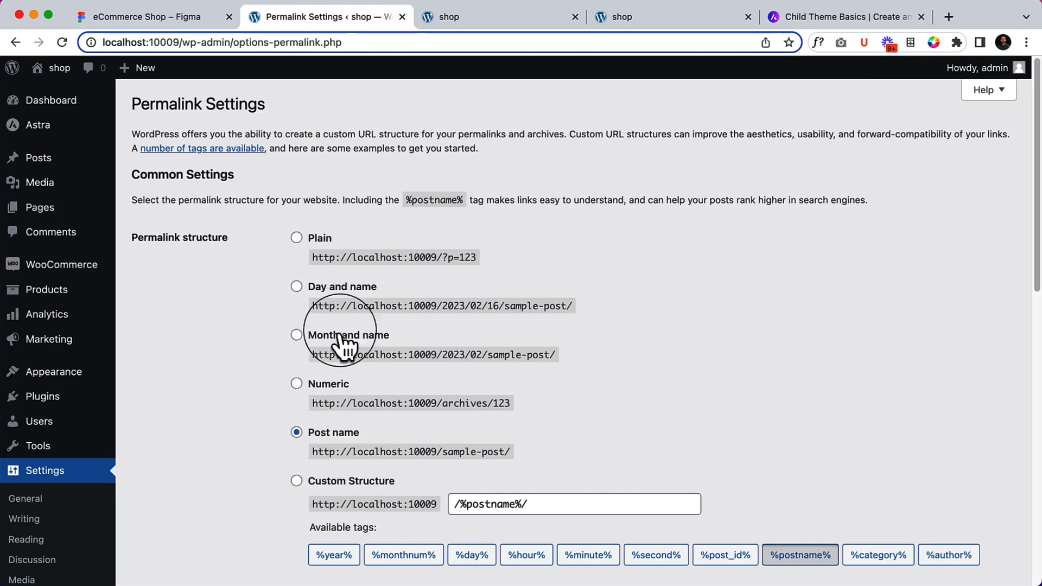
Keep Post name URLs, set product permalinks to Shop base, and save the changes
scroll("down", 3)
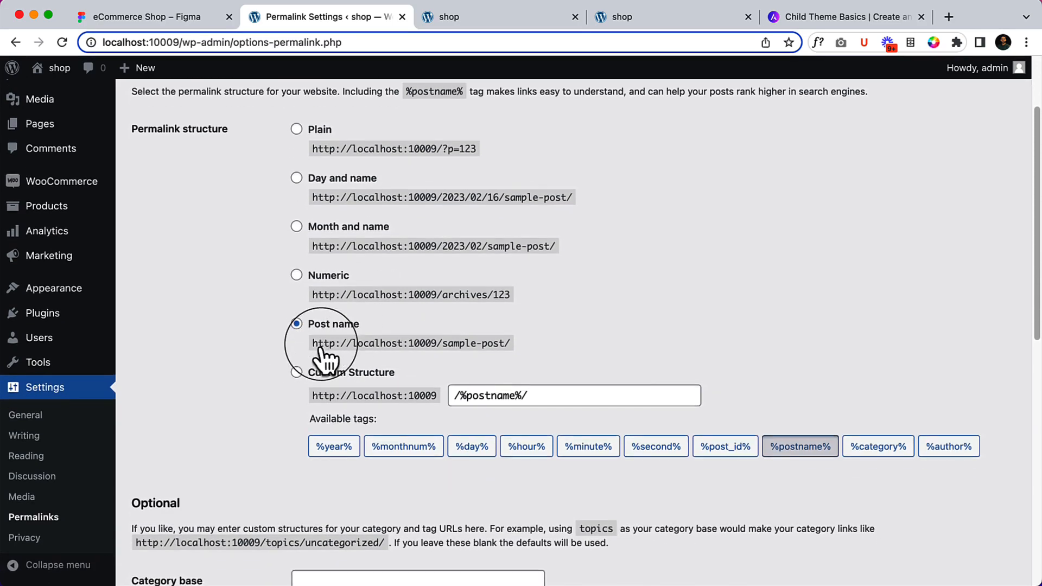
scroll("up", 3)
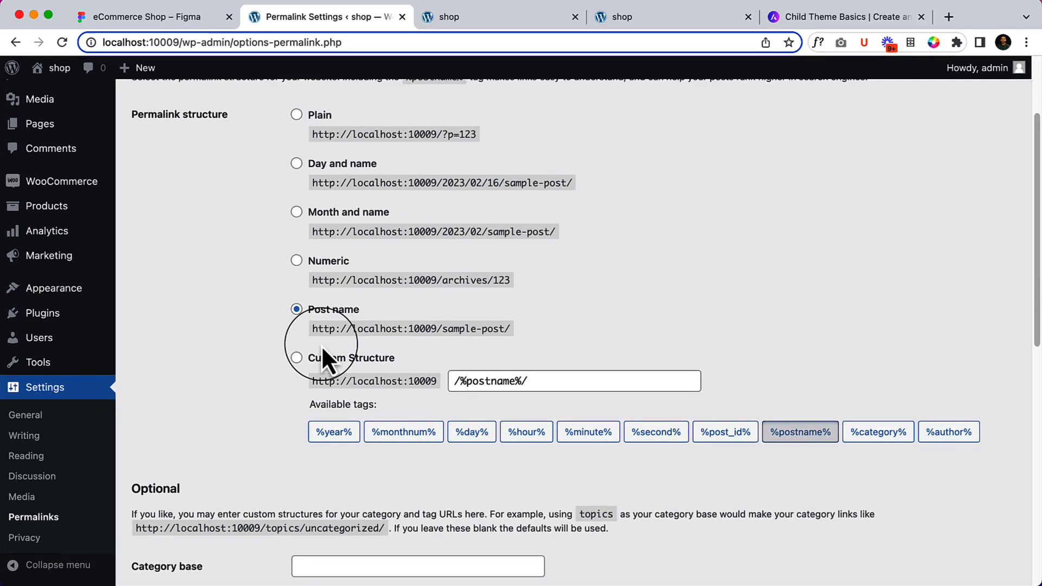
scroll("down", 3)
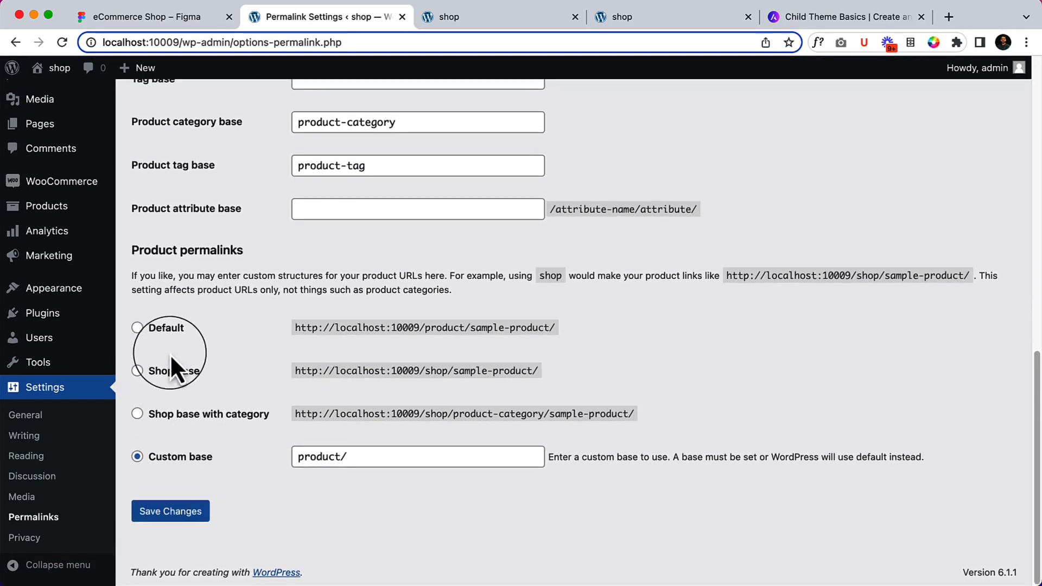
left_click(137, 328)
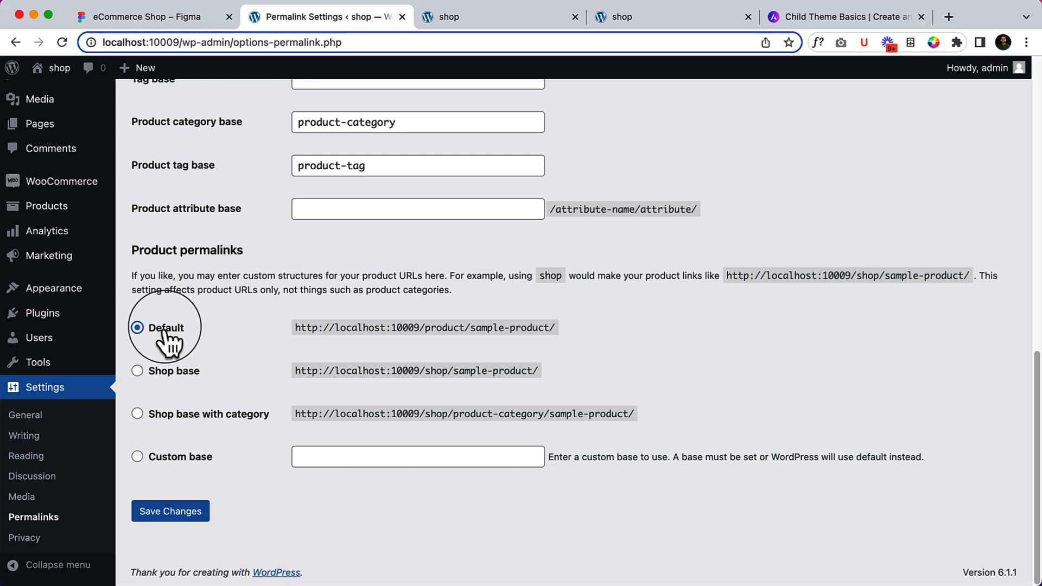
mouse_move(193, 476)
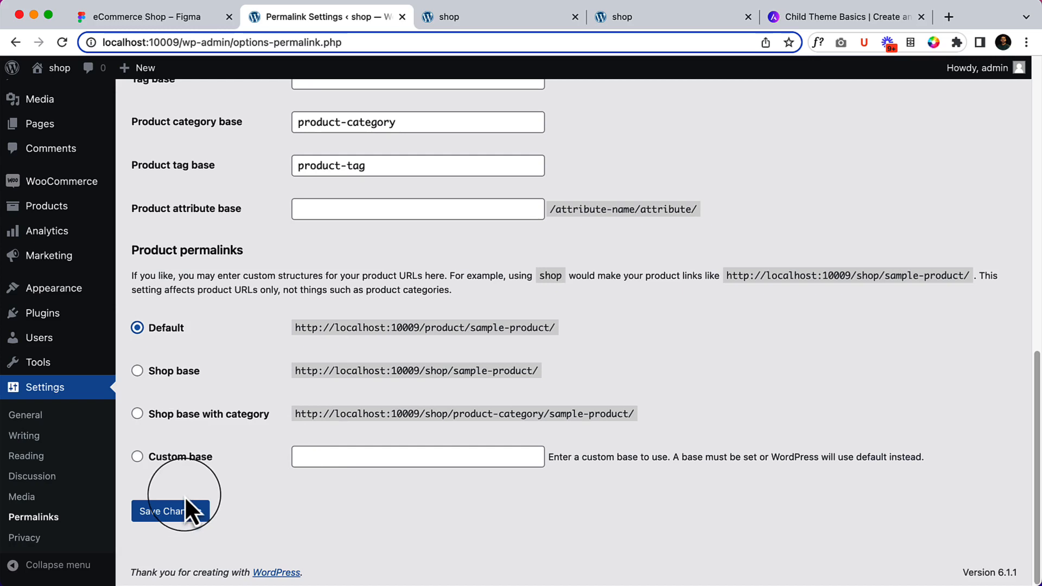
mouse_move(177, 339)
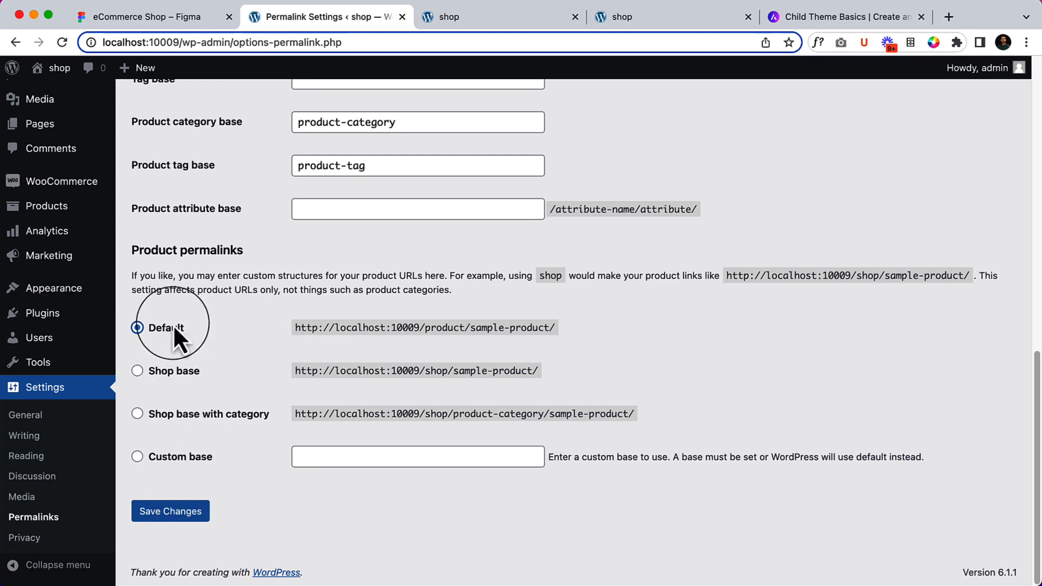
mouse_move(176, 422)
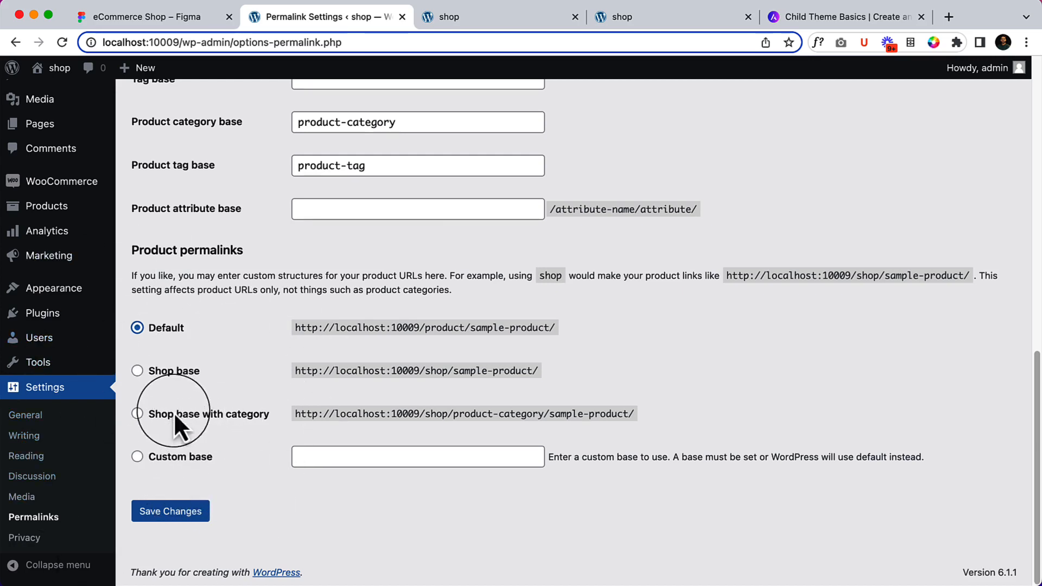
left_click(138, 371)
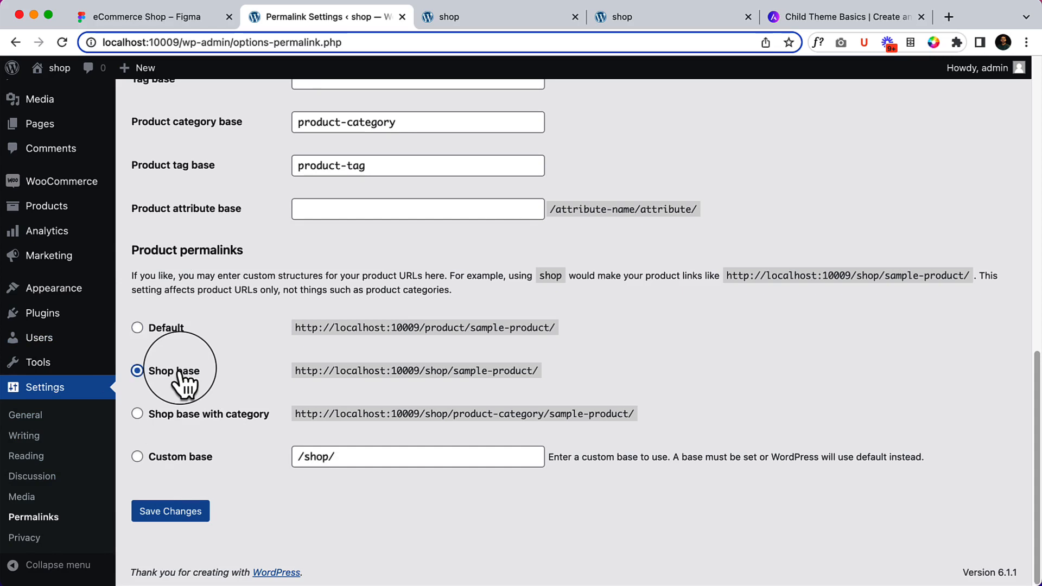
left_click(137, 457)
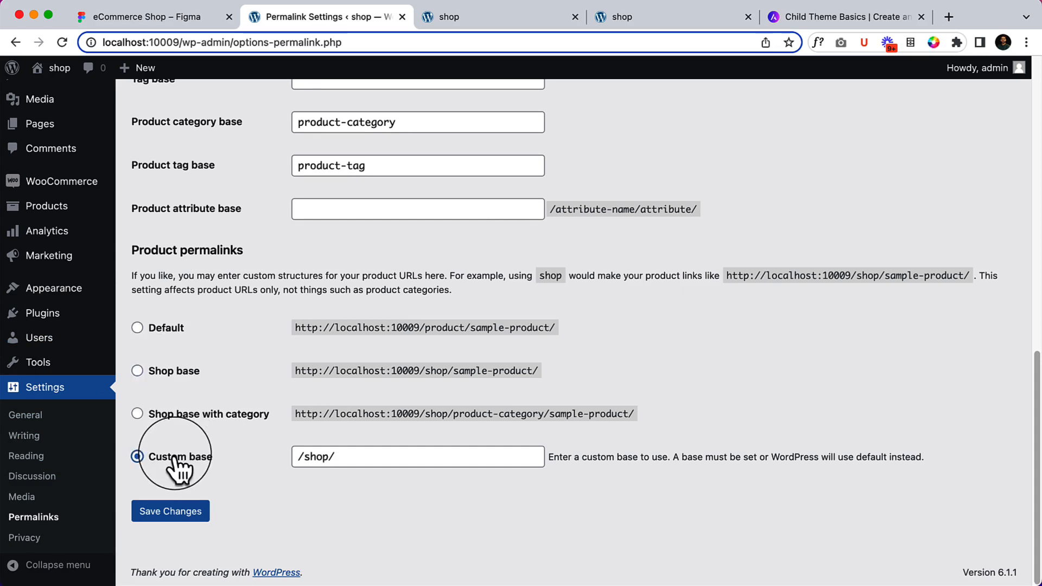
mouse_move(184, 370)
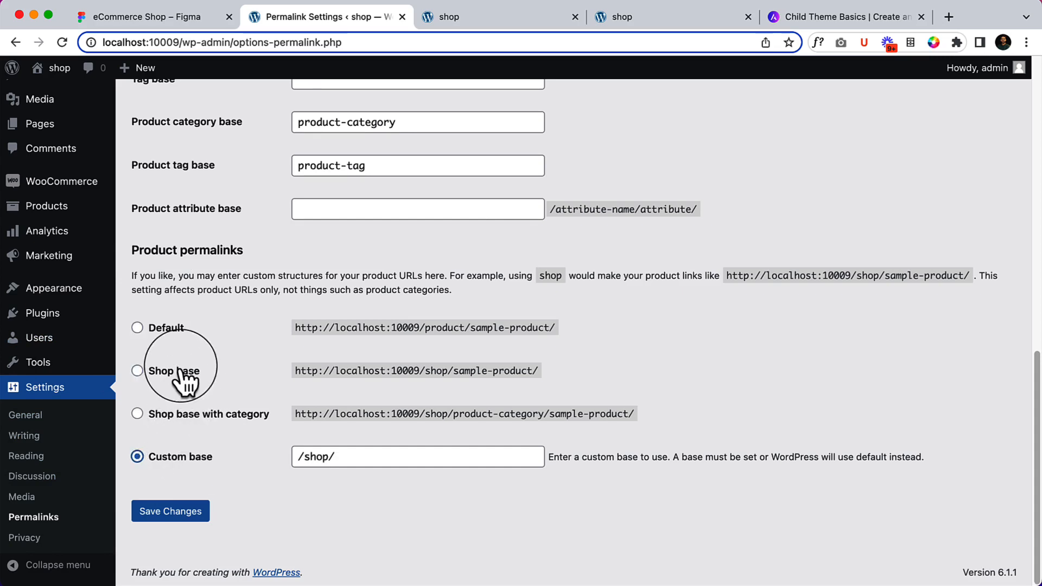
left_click(138, 371)
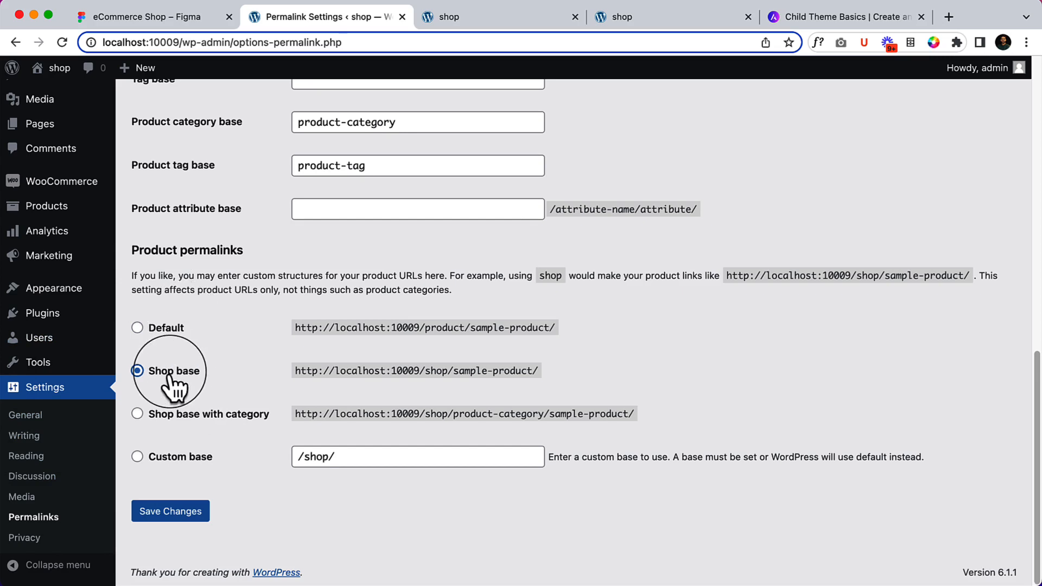
left_click(171, 511)
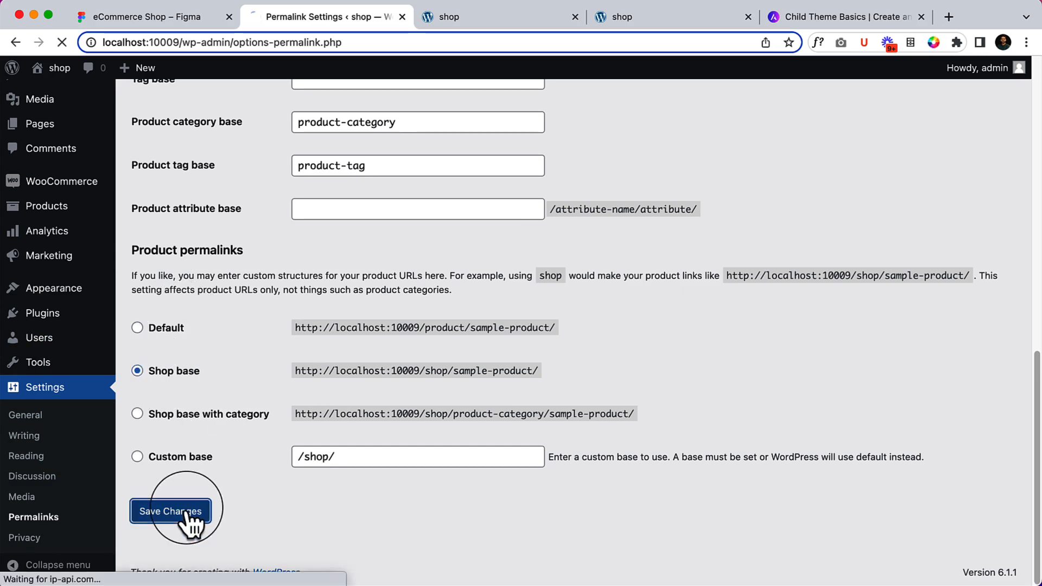
left_click(171, 512)
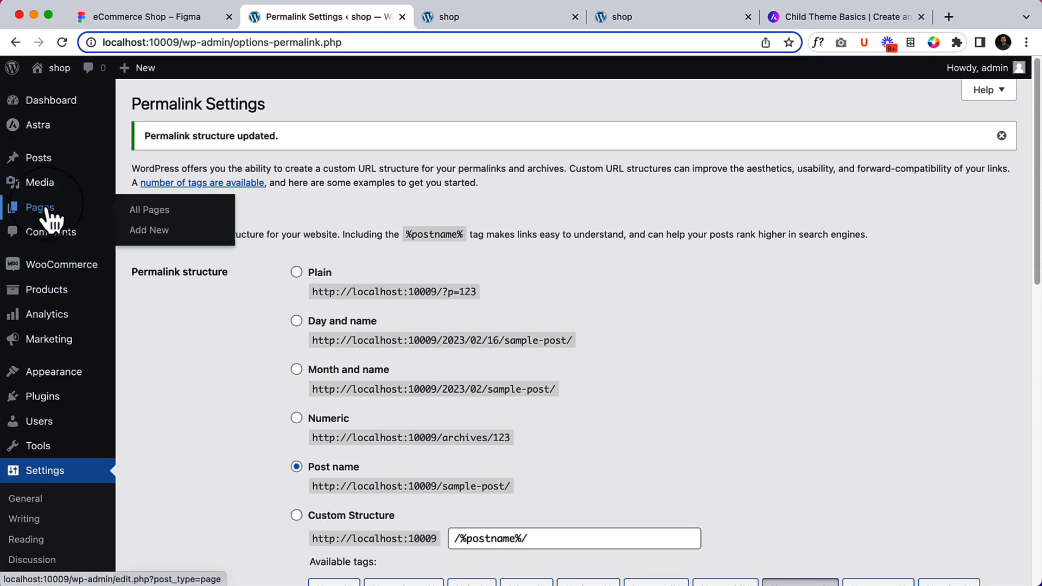
mouse_move(149, 209)
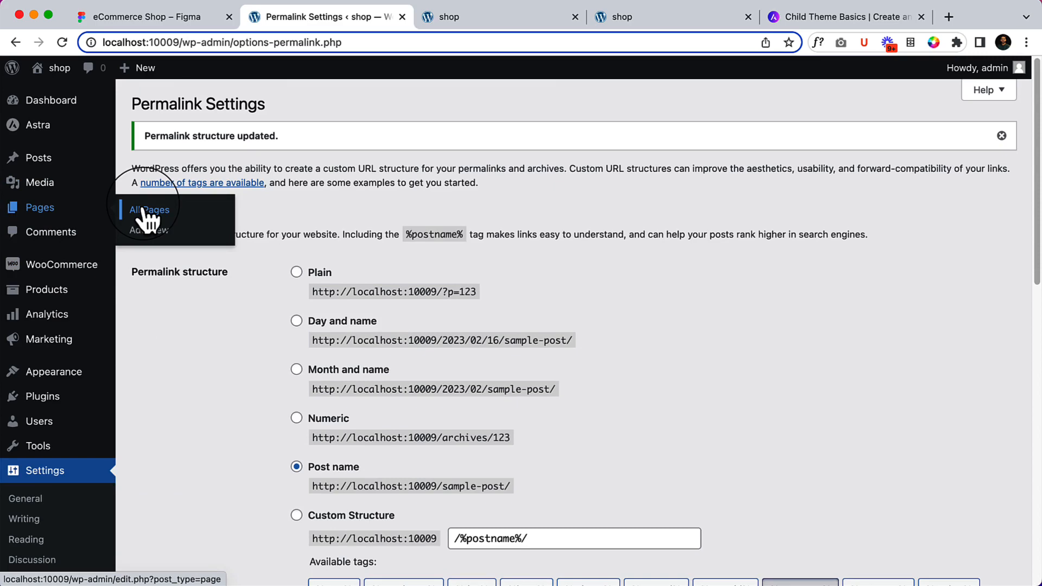
Review the eCommerce Shop Figma design's header navigation after listing all pages
left_click(149, 210)
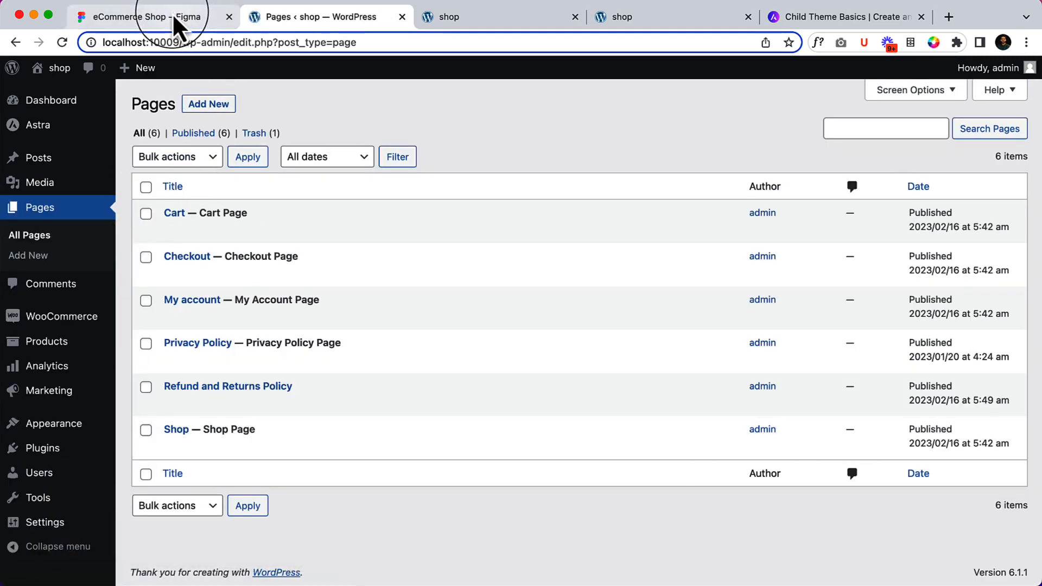
left_click(132, 16)
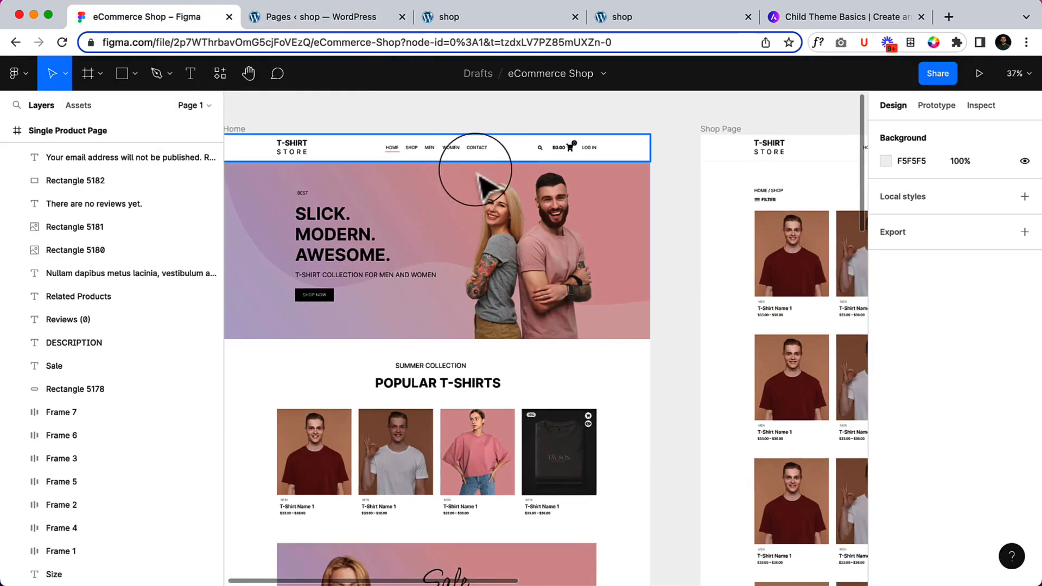
mouse_move(432, 153)
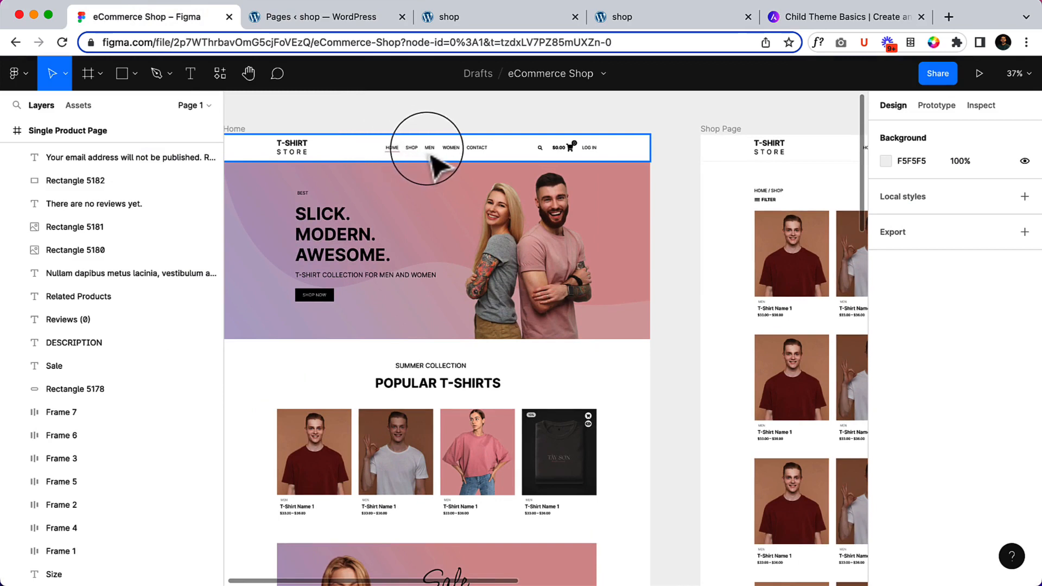
mouse_move(464, 149)
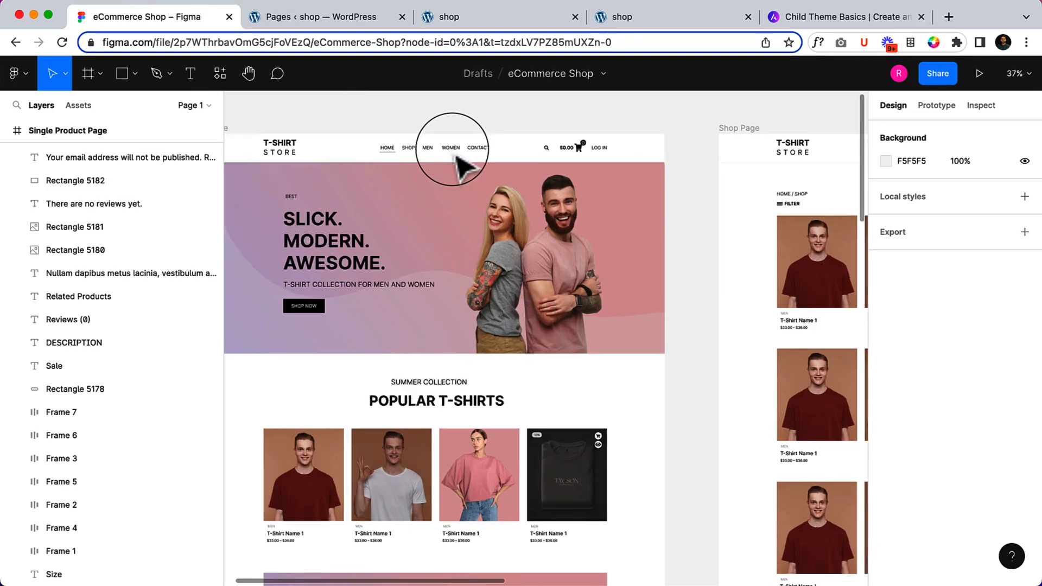
scroll("down", 3)
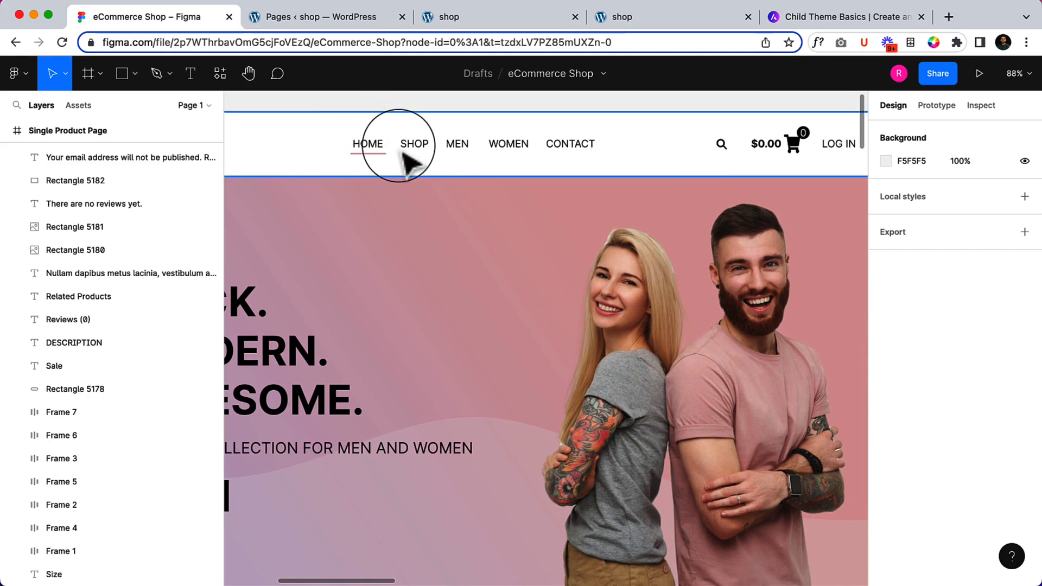
mouse_move(419, 157)
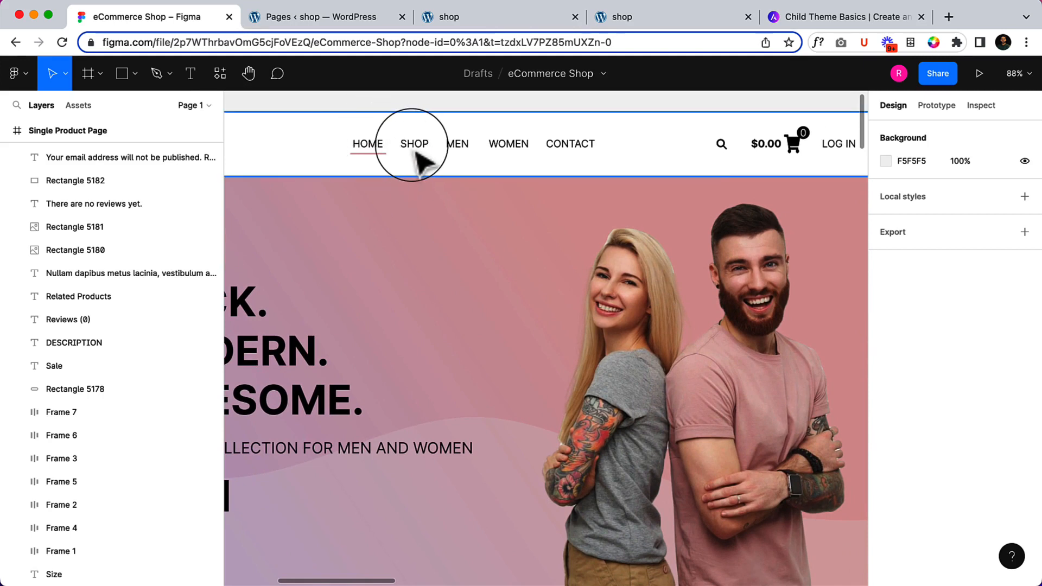
mouse_move(365, 42)
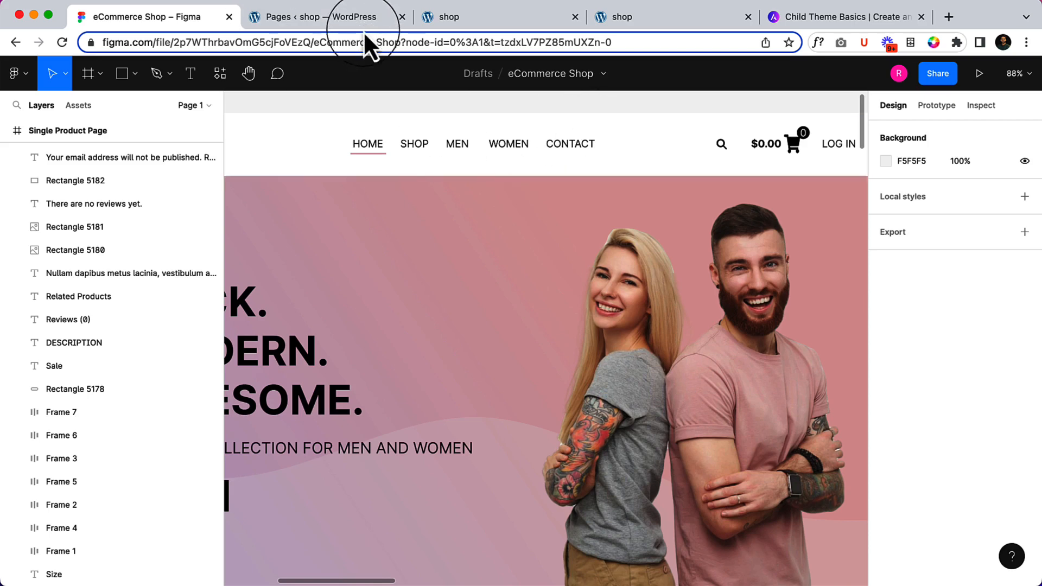
Publish a new page titled Home and start another blank page
left_click(313, 16)
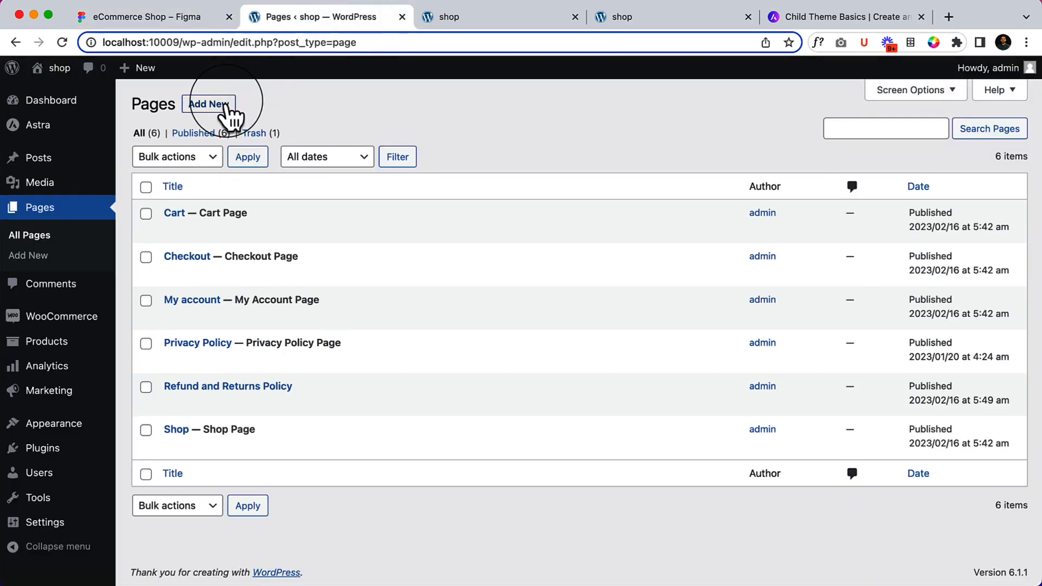
left_click(209, 104)
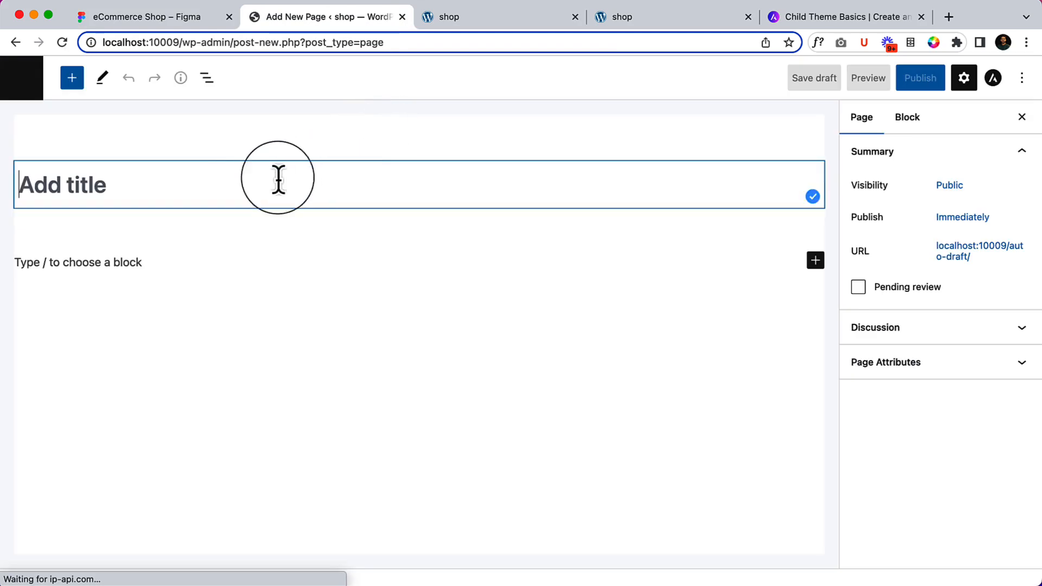
type("Home")
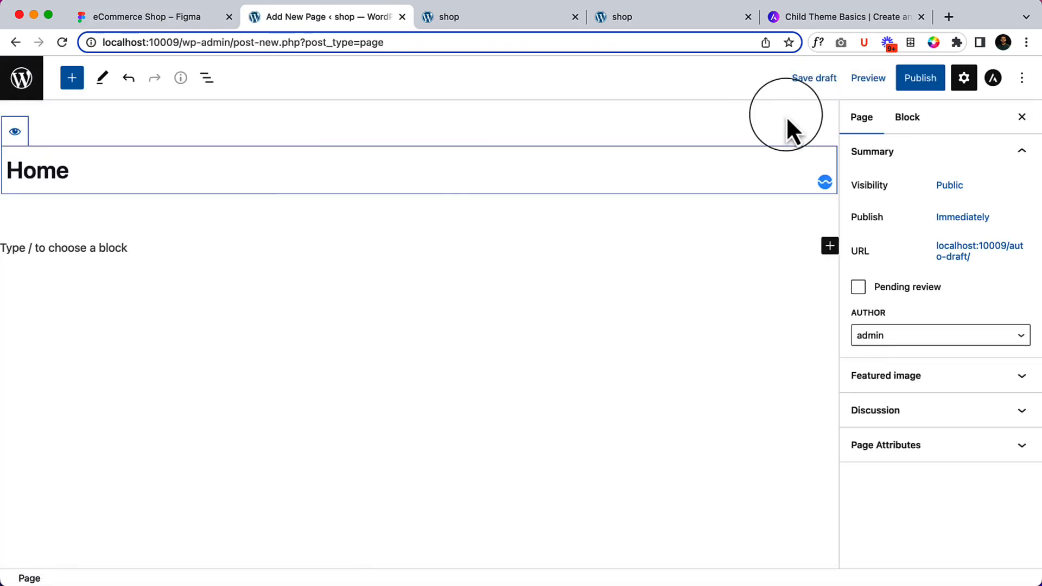
left_click(919, 78)
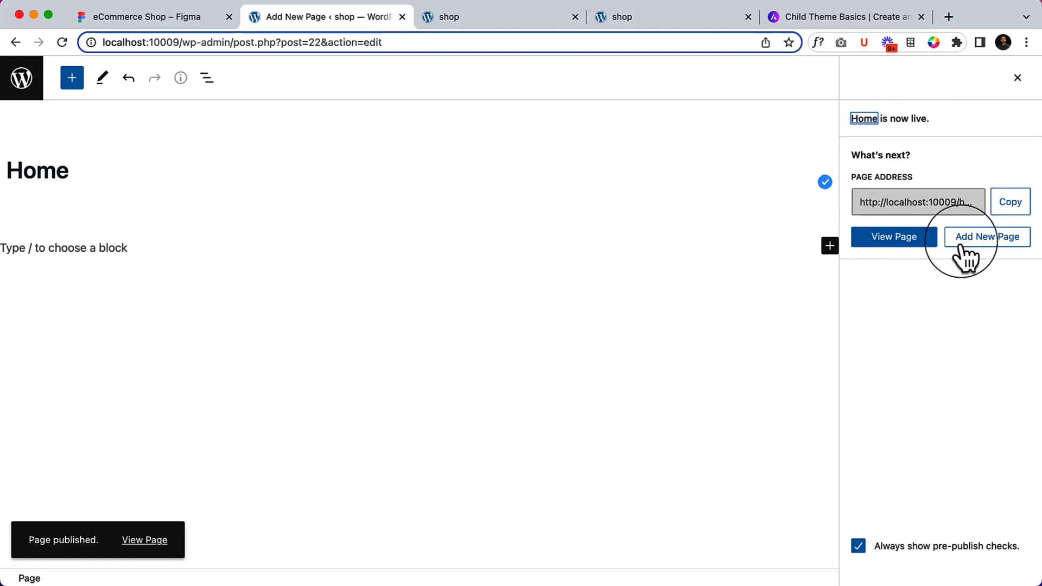
left_click(987, 237)
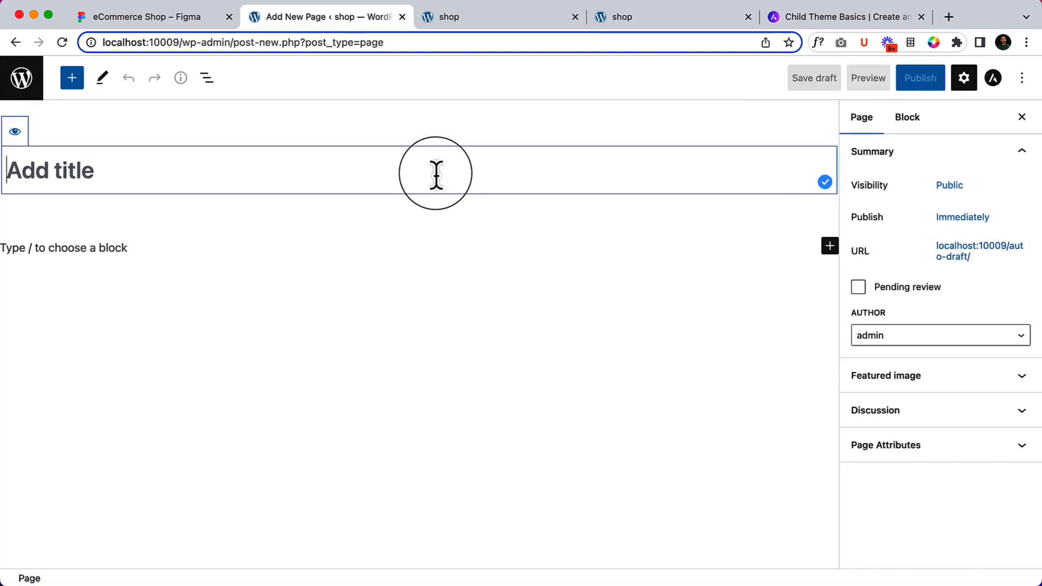
Title a page Shop, then publish a new page titled Contact
type("Shop")
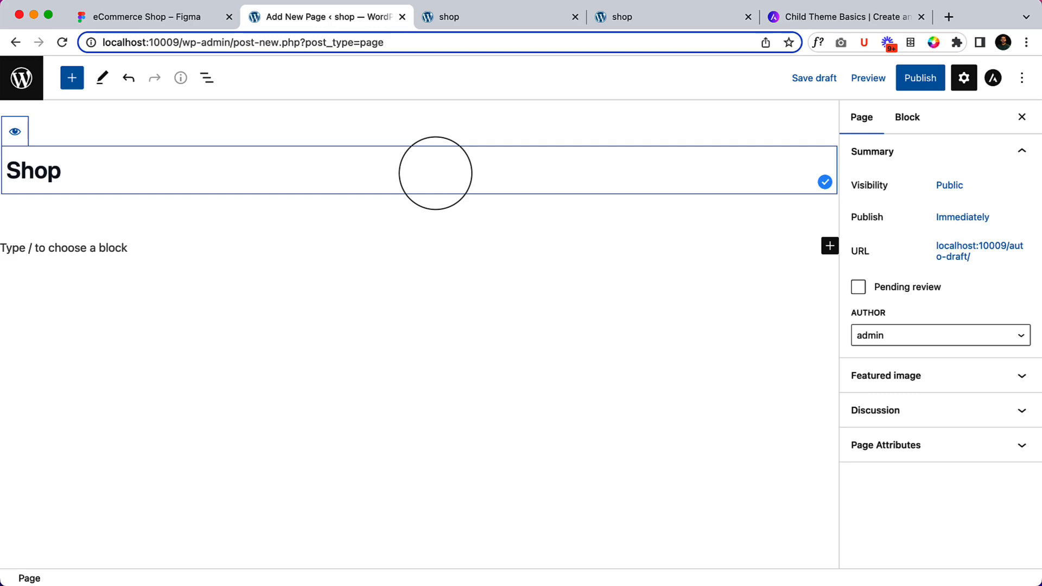
mouse_move(396, 44)
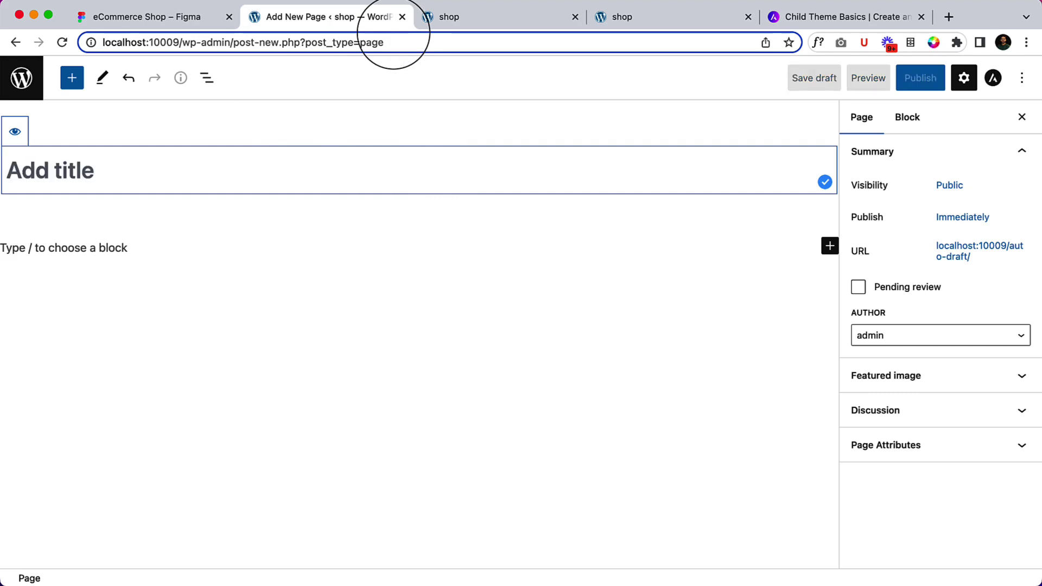
type("Contact")
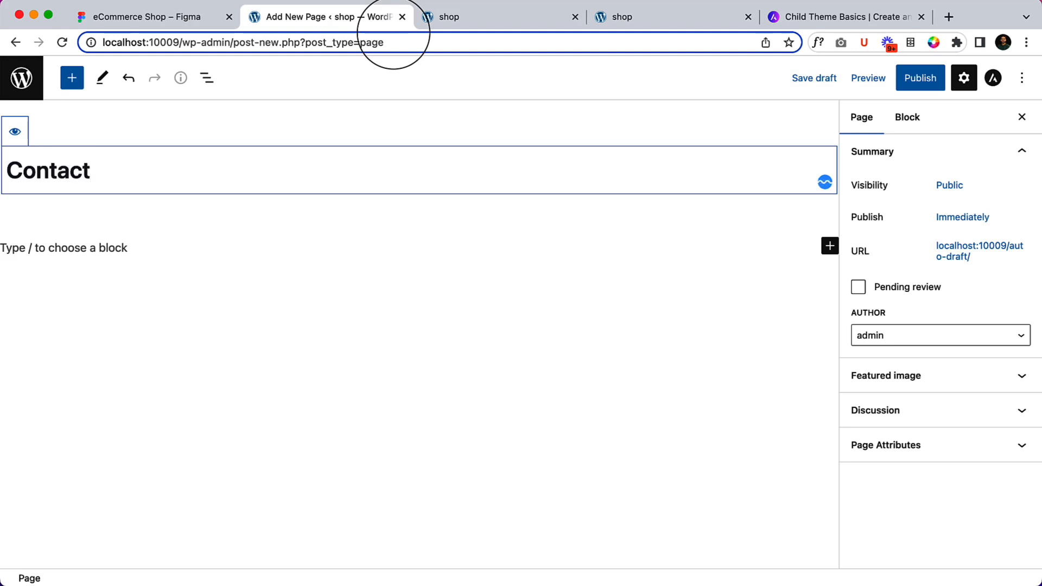
left_click(919, 78)
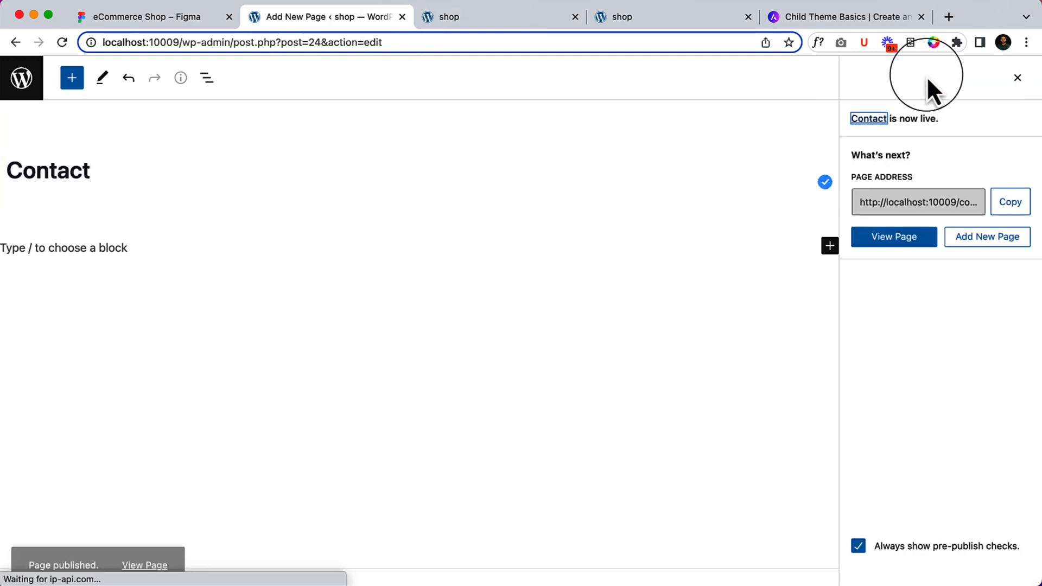
mouse_move(453, 59)
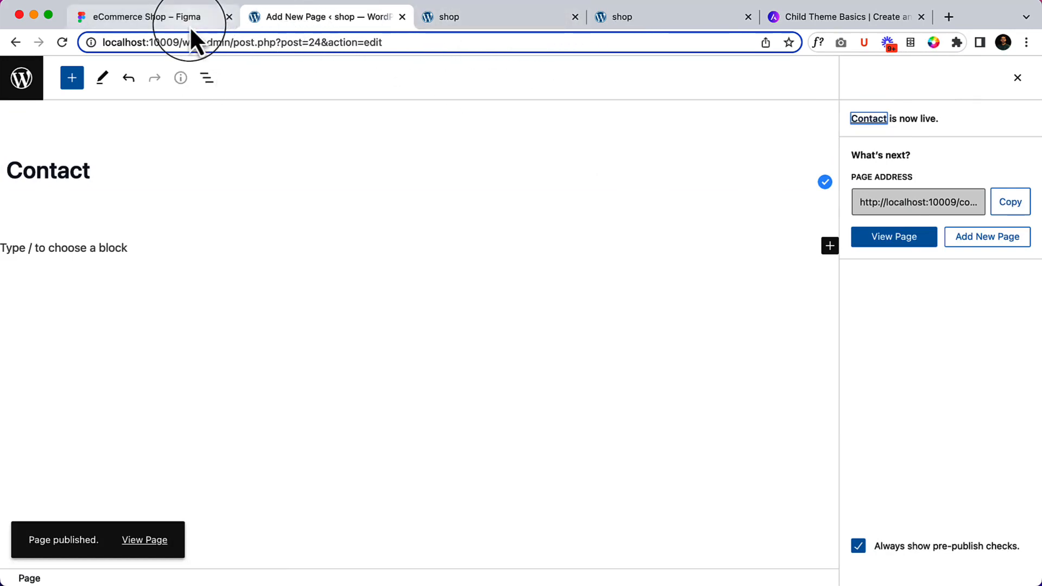
Check the Figma header menu, then return to the Pages list with Home and Contact
left_click(147, 17)
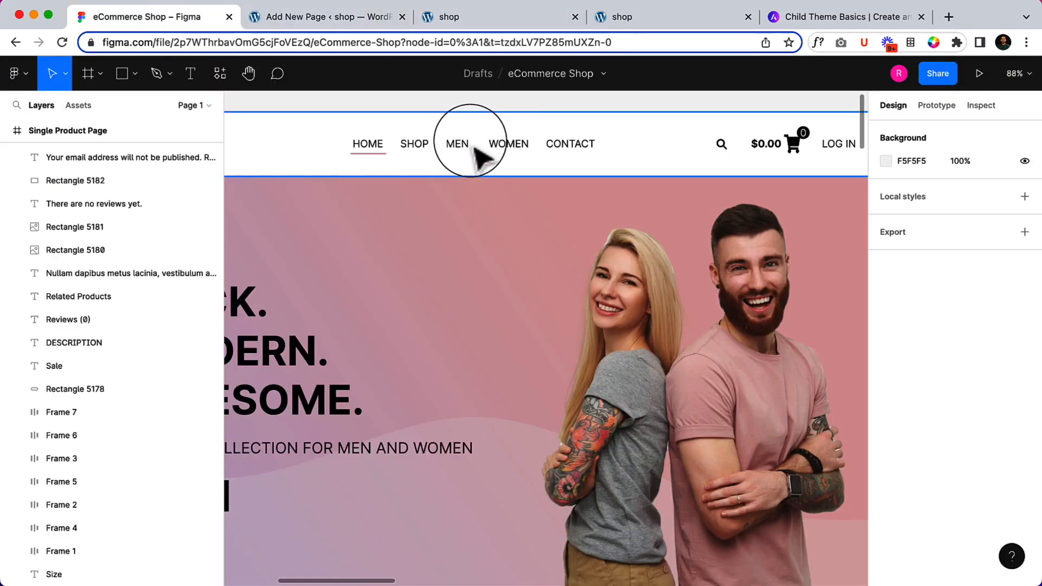
mouse_move(370, 107)
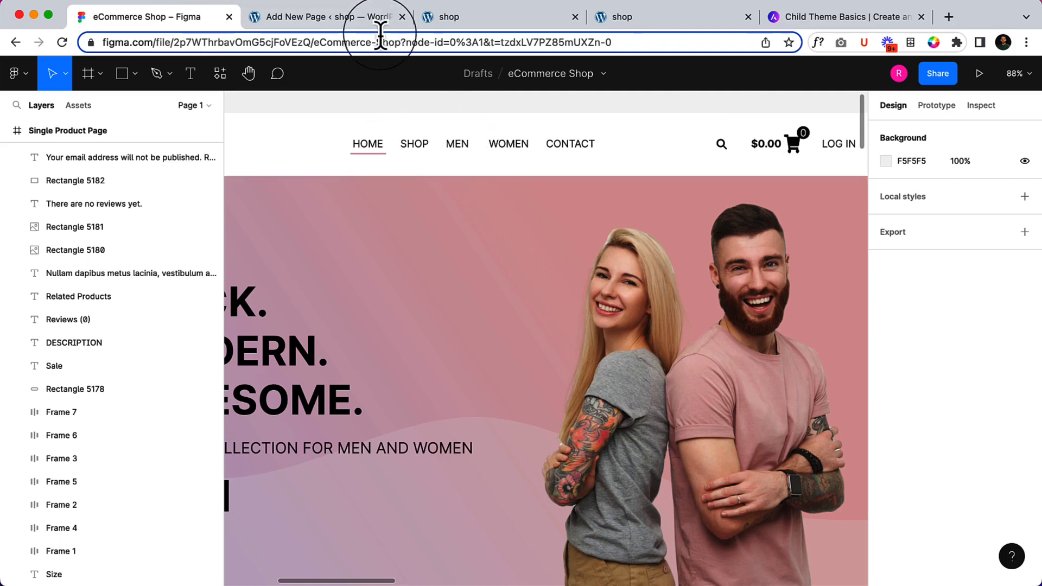
left_click(325, 17)
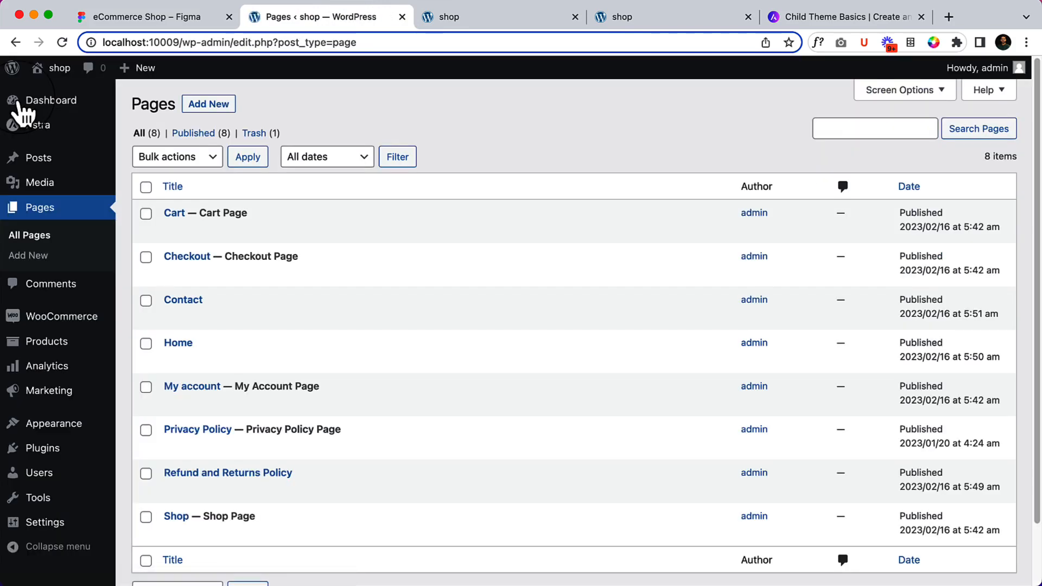
mouse_move(93, 113)
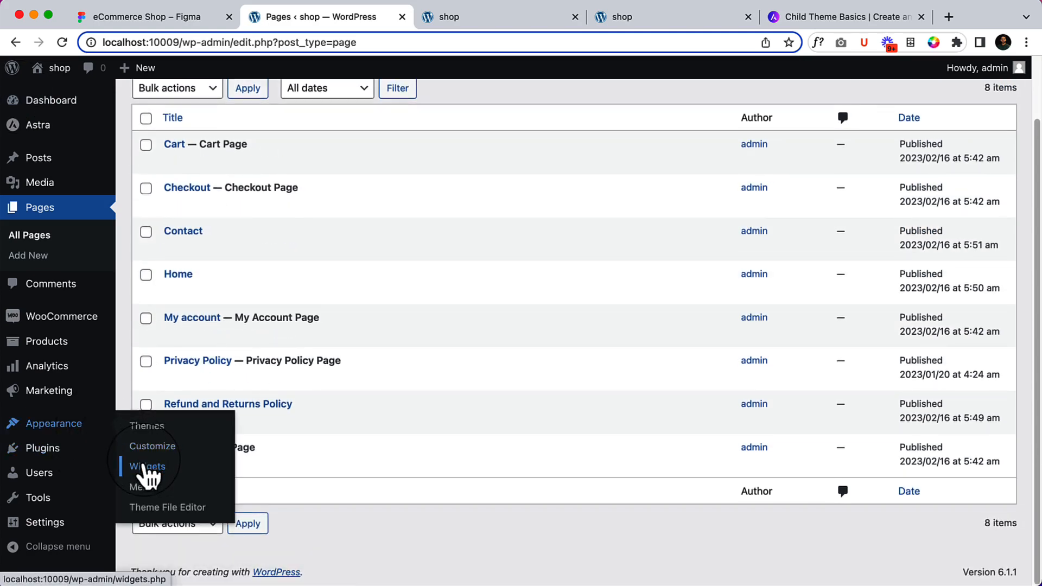
Bring up the Menus screen from Appearance, ready for creating a first menu
left_click(139, 486)
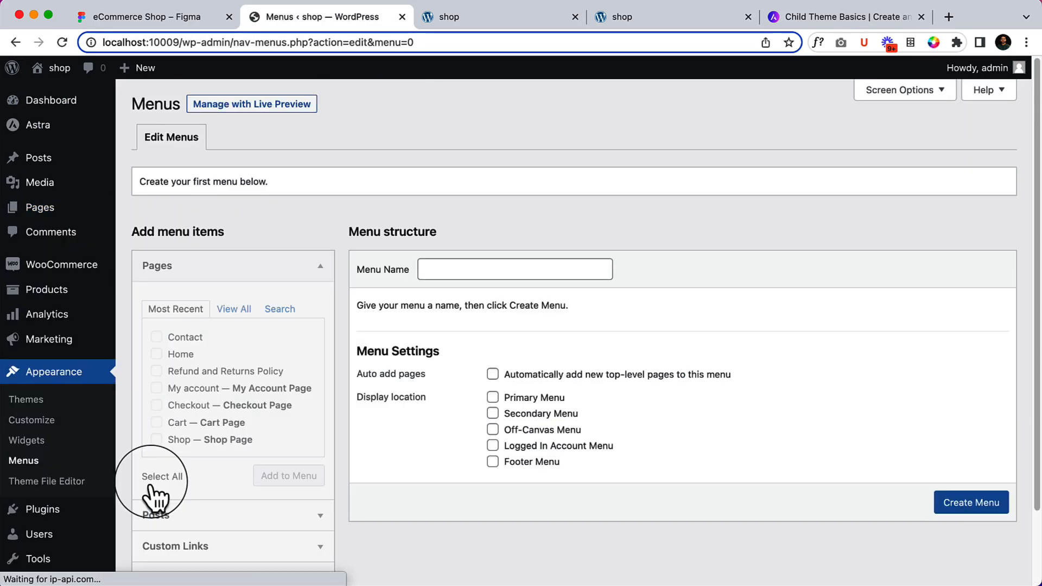
mouse_move(481, 212)
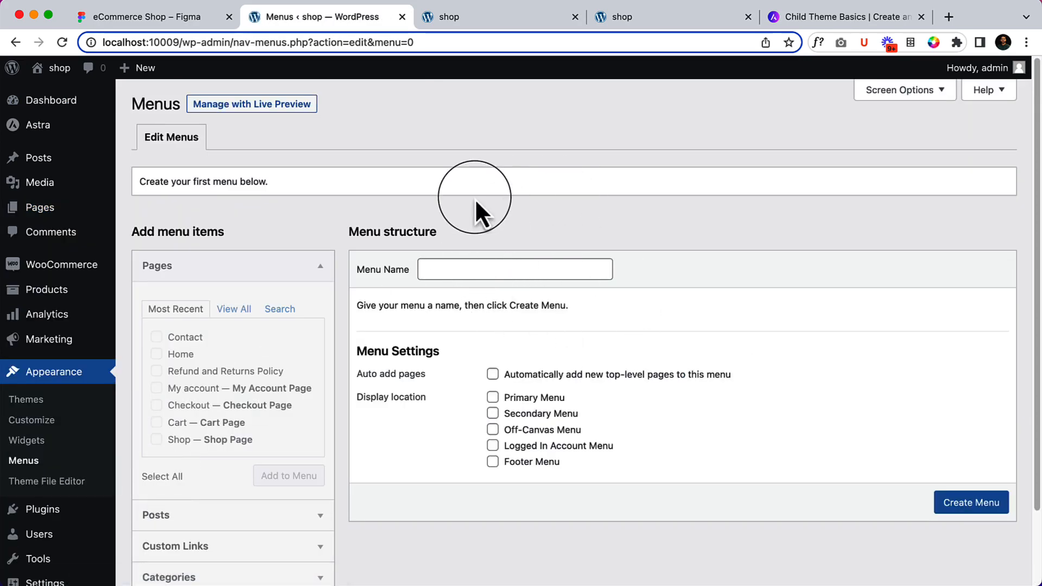
mouse_move(485, 210)
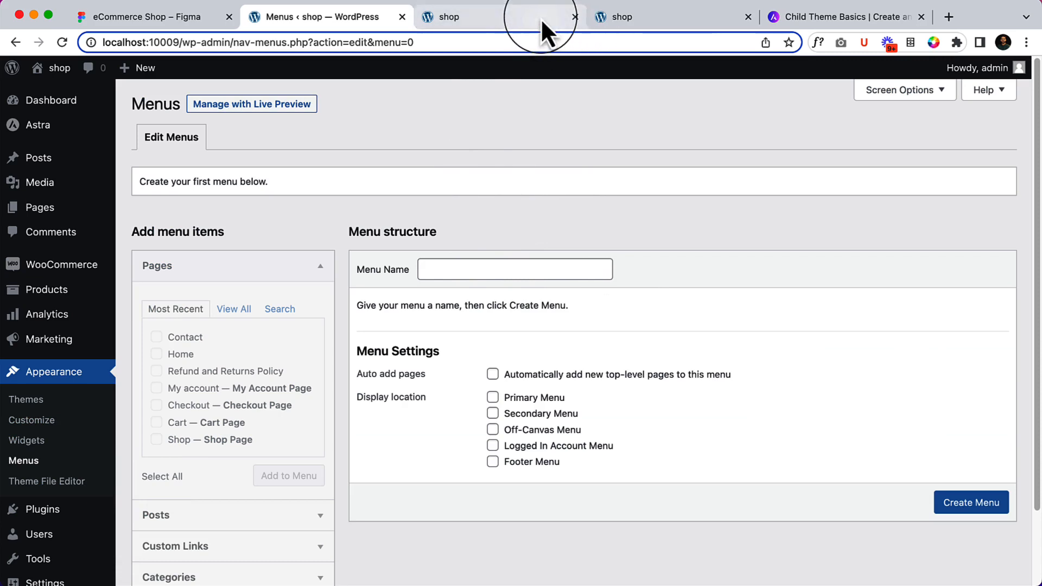
left_click(476, 17)
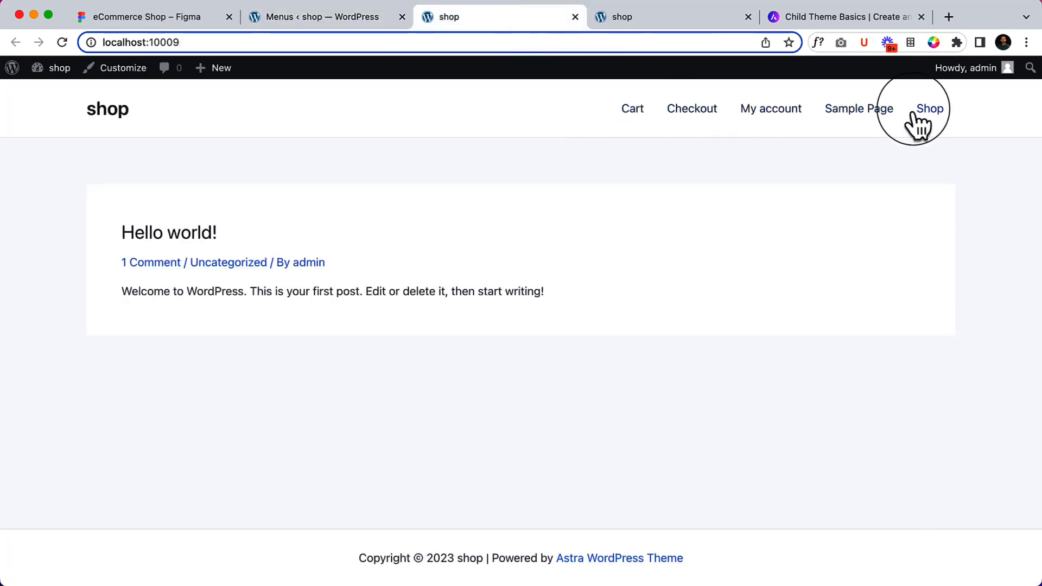
mouse_move(372, 314)
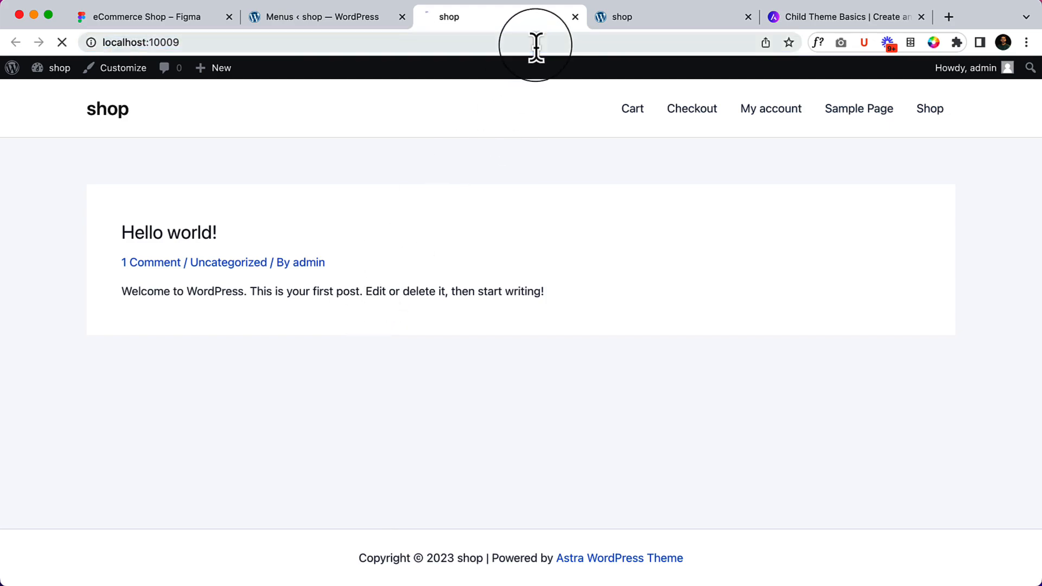
left_click(62, 43)
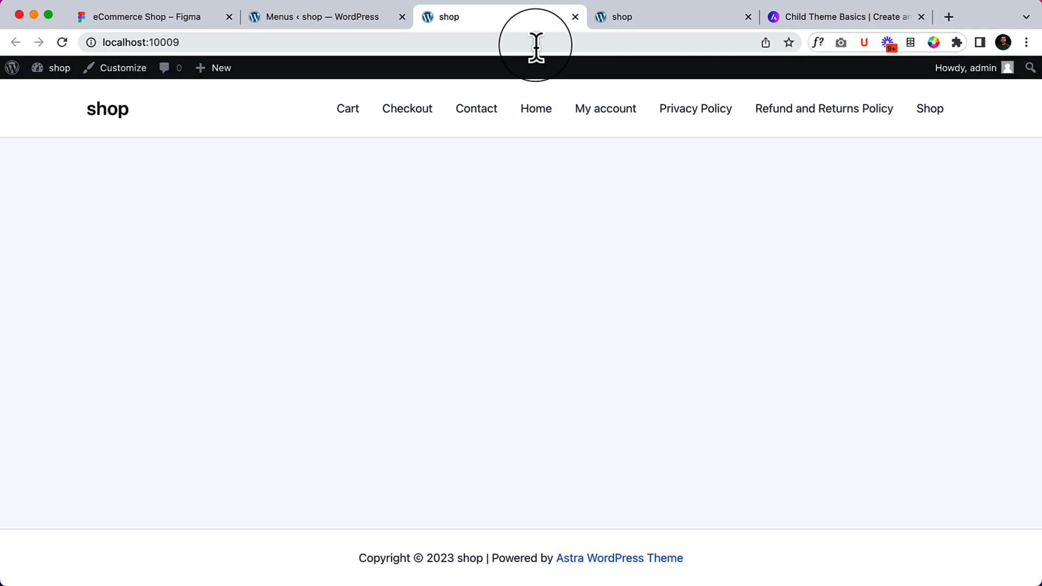
left_click(326, 16)
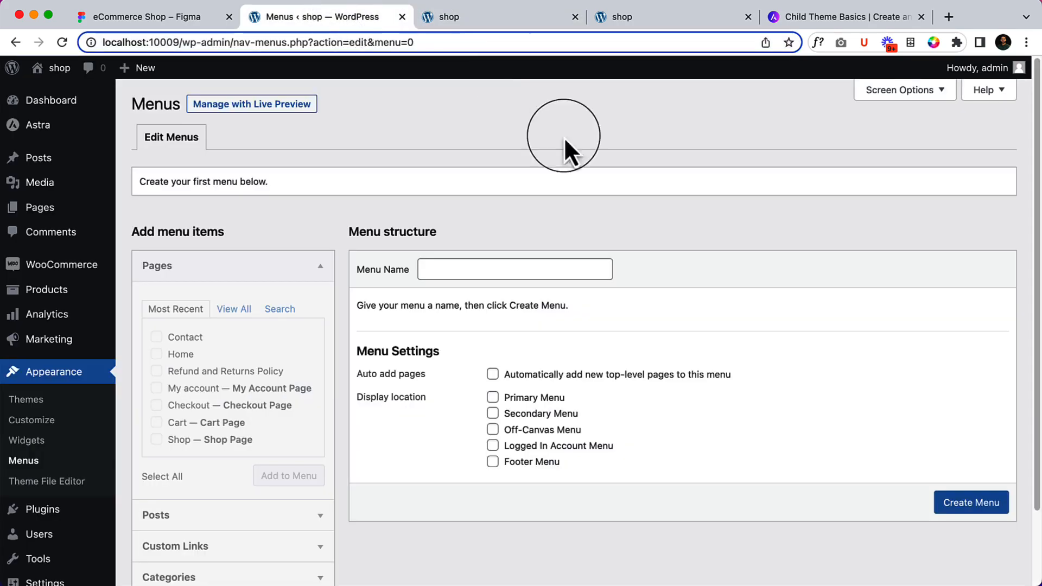
mouse_move(335, 196)
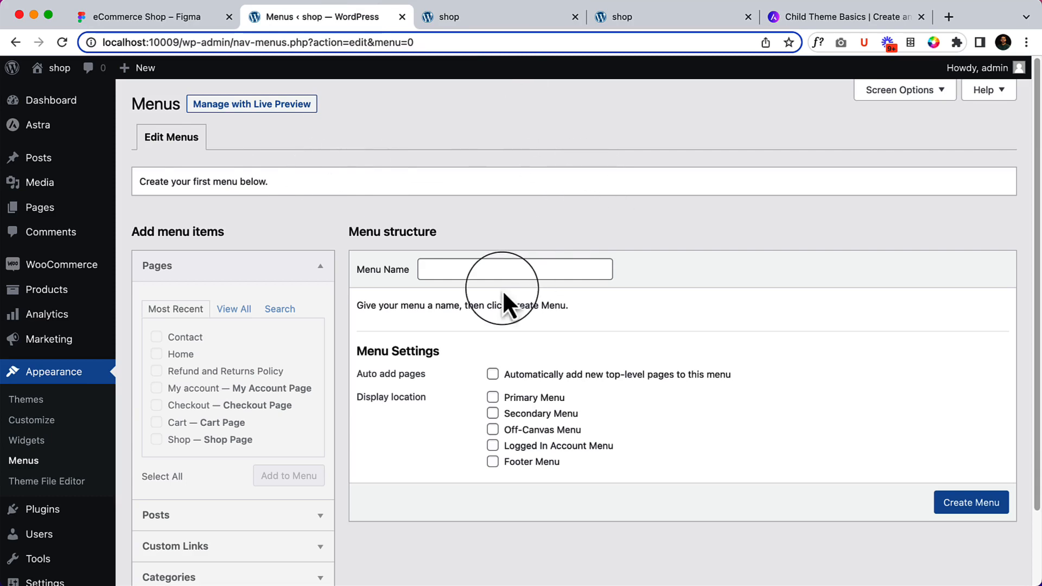
left_click(970, 502)
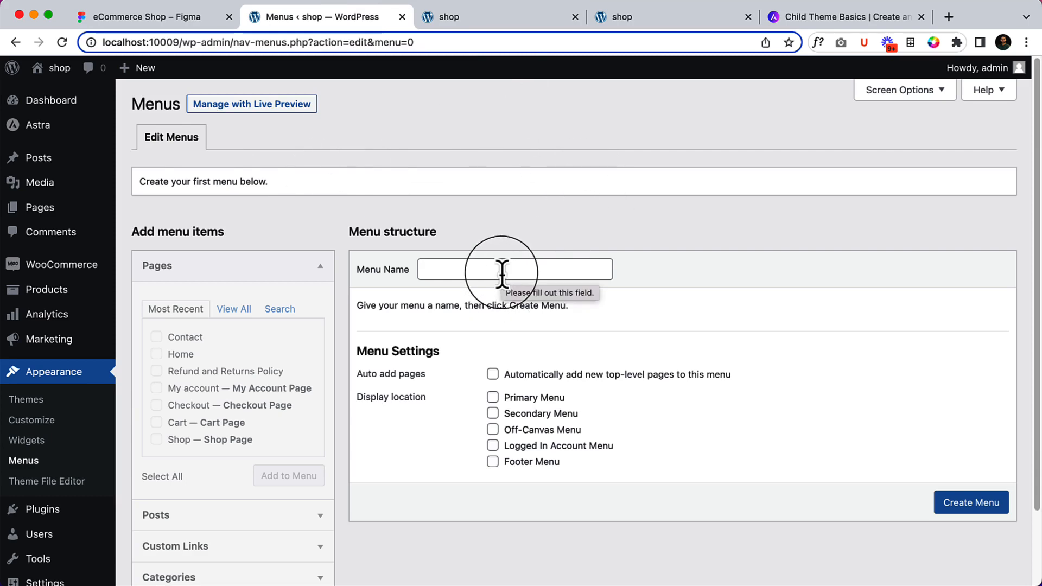